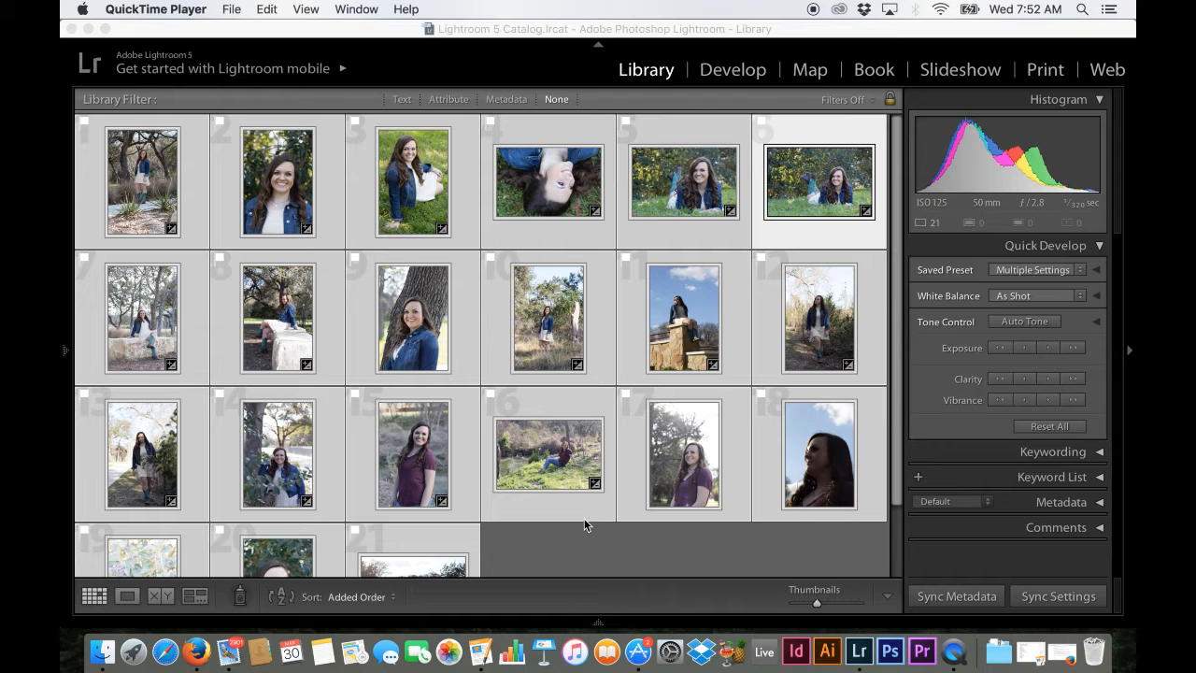
mouse_move(584, 543)
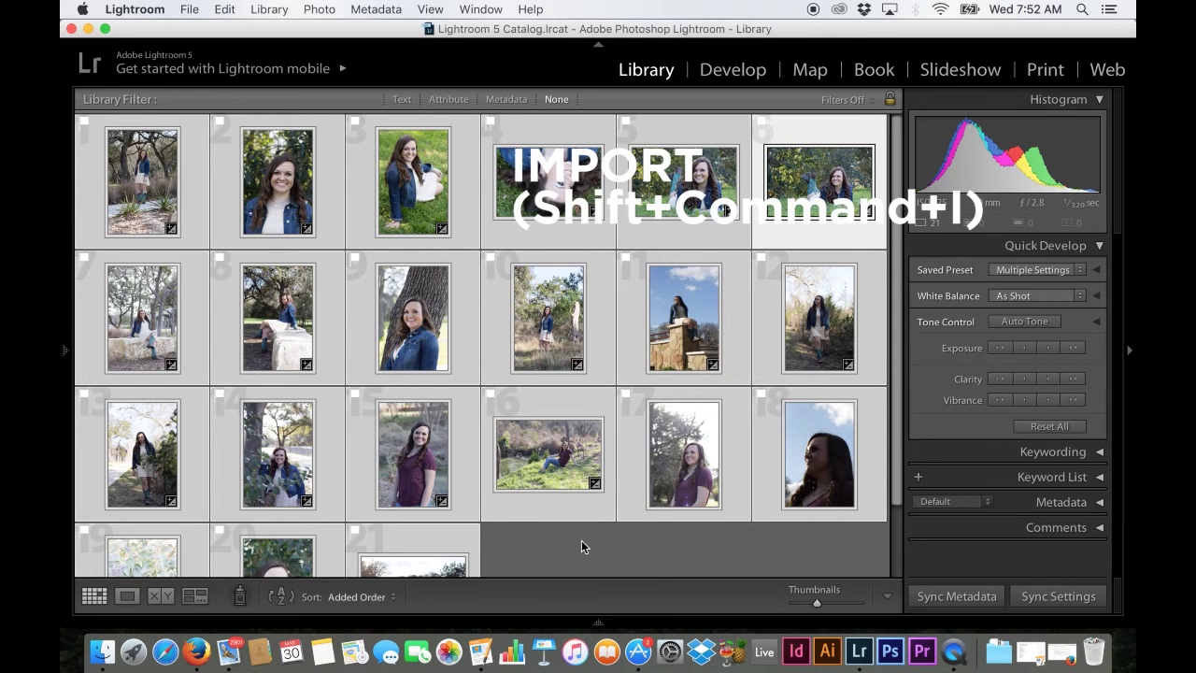
Step: Open the Import window and expand Matt's HD > Photos > 2014 in the Source panel
key(cmd+shift+i)
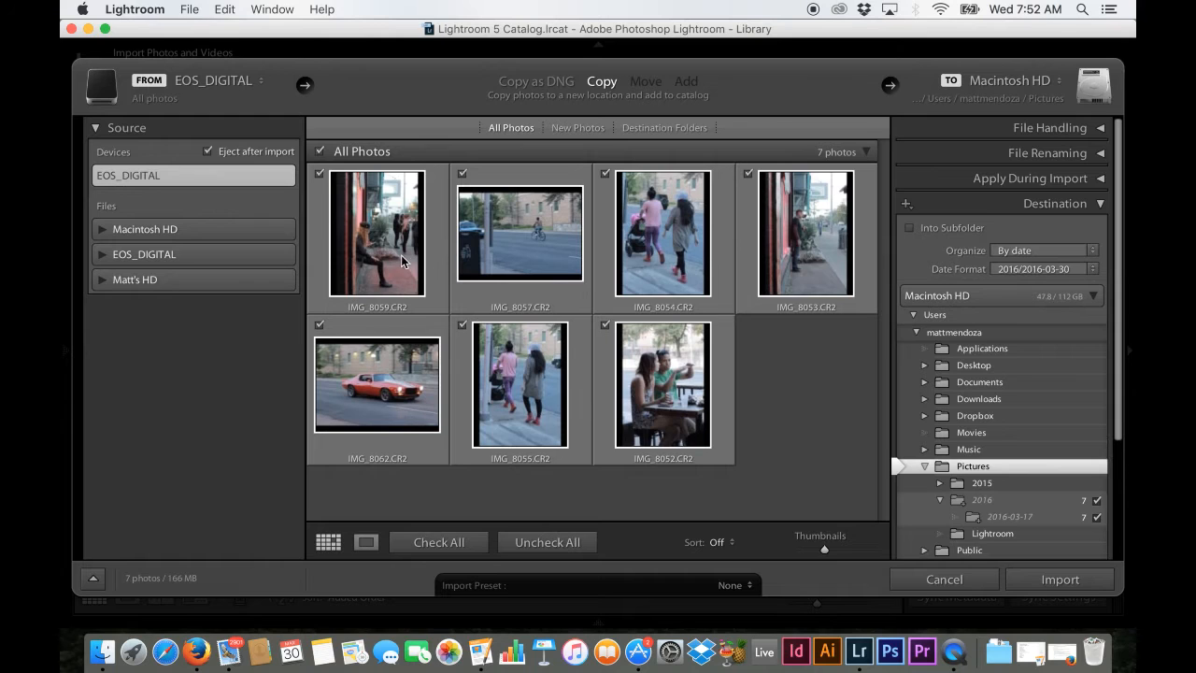
mouse_move(734, 399)
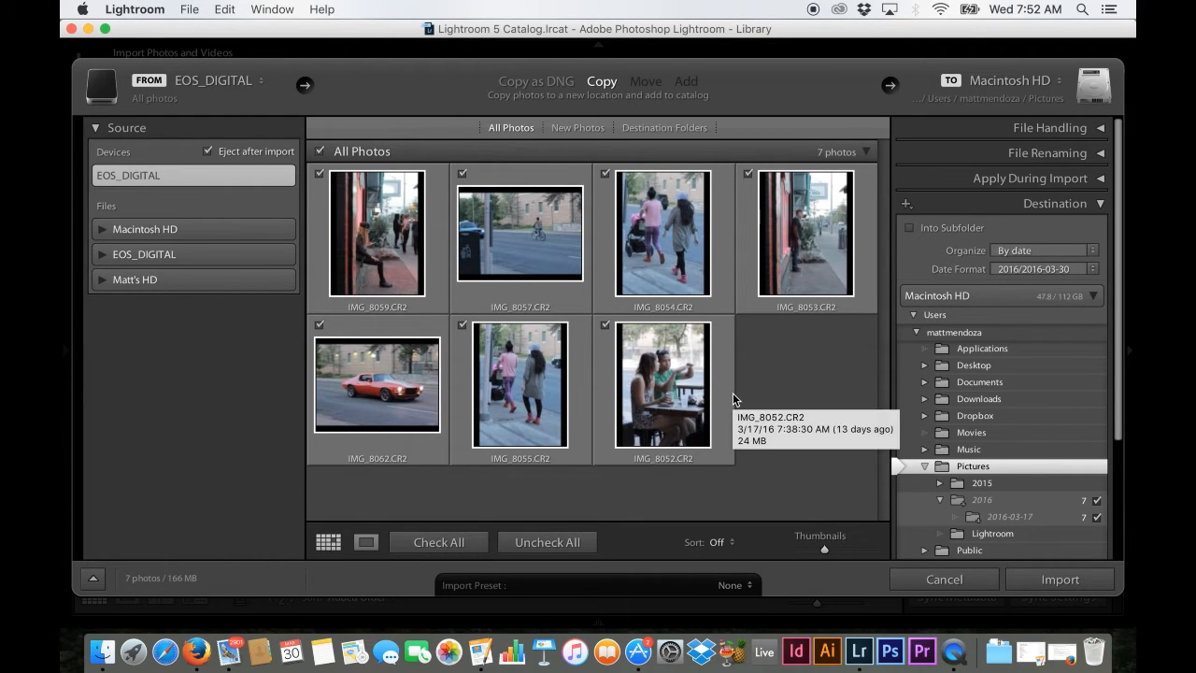
mouse_move(766, 425)
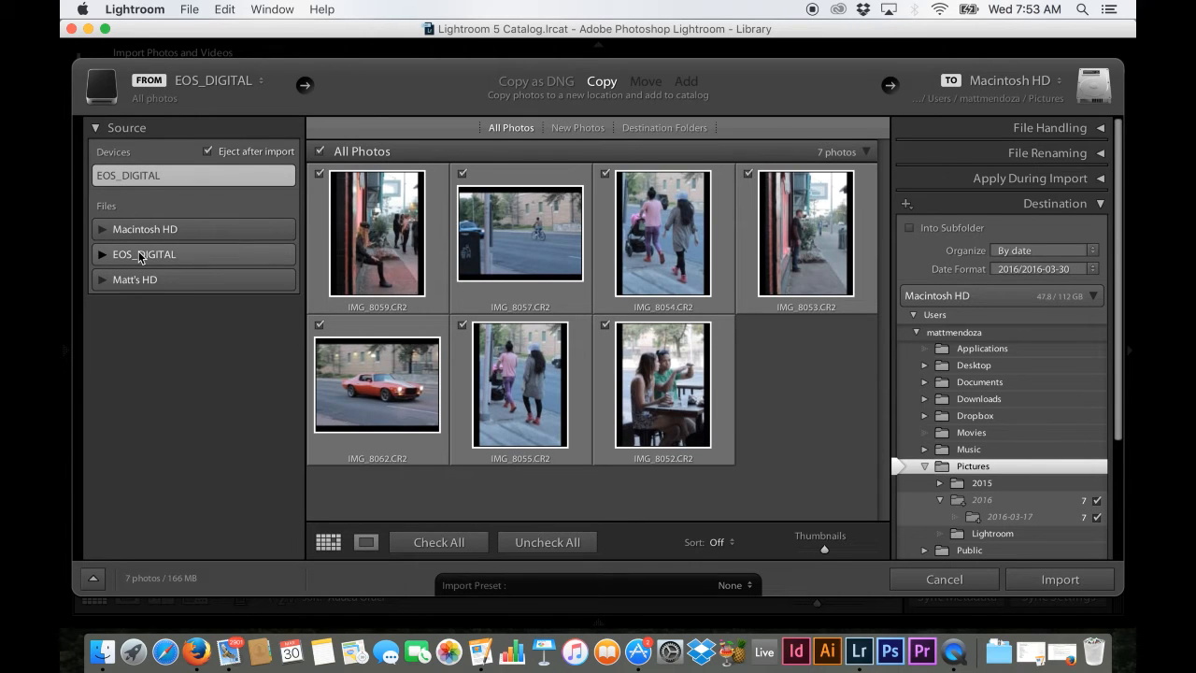
mouse_move(142, 254)
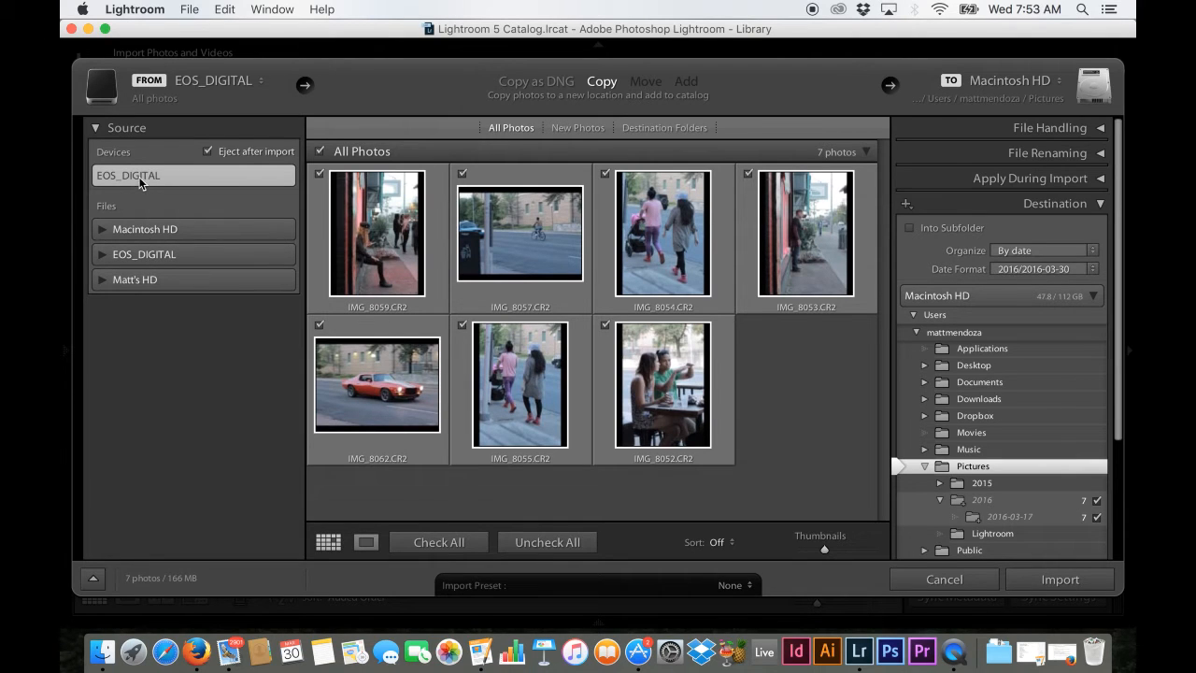
mouse_move(142, 182)
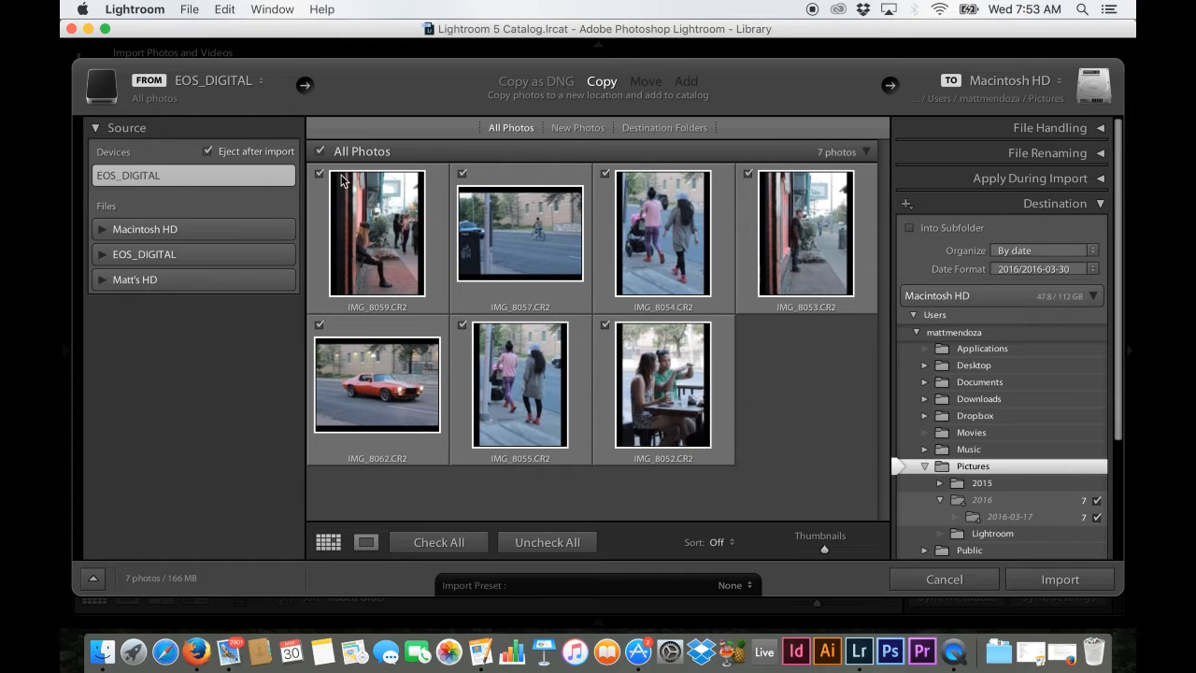
click(103, 279)
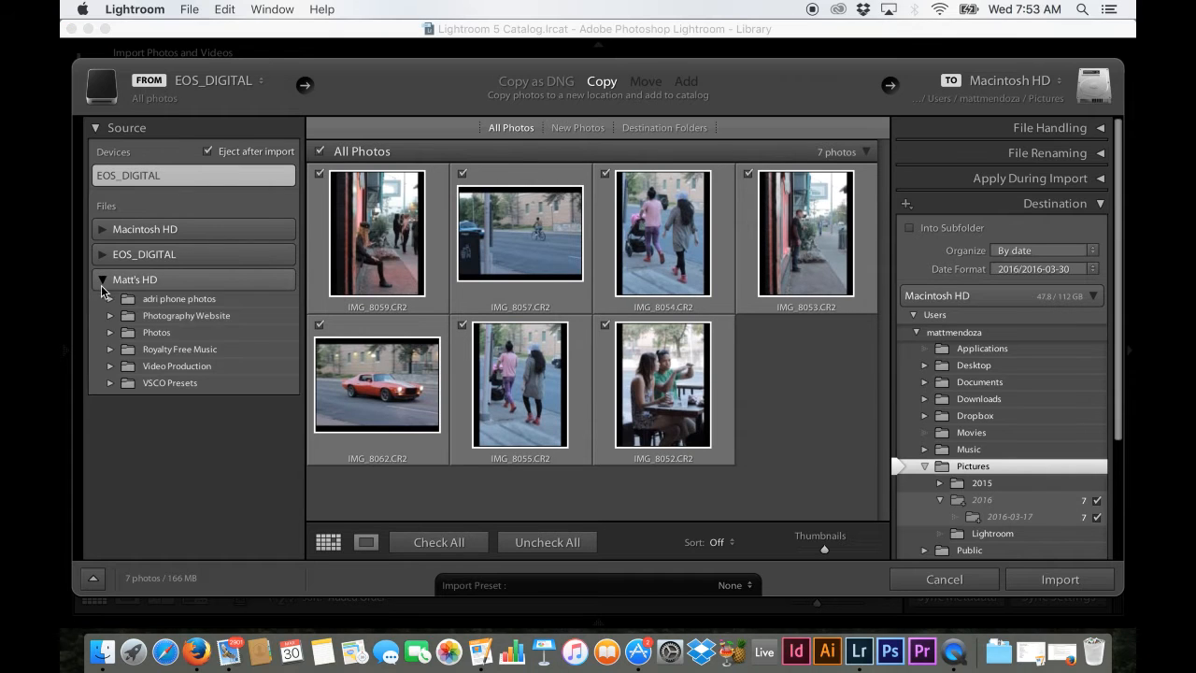
click(110, 332)
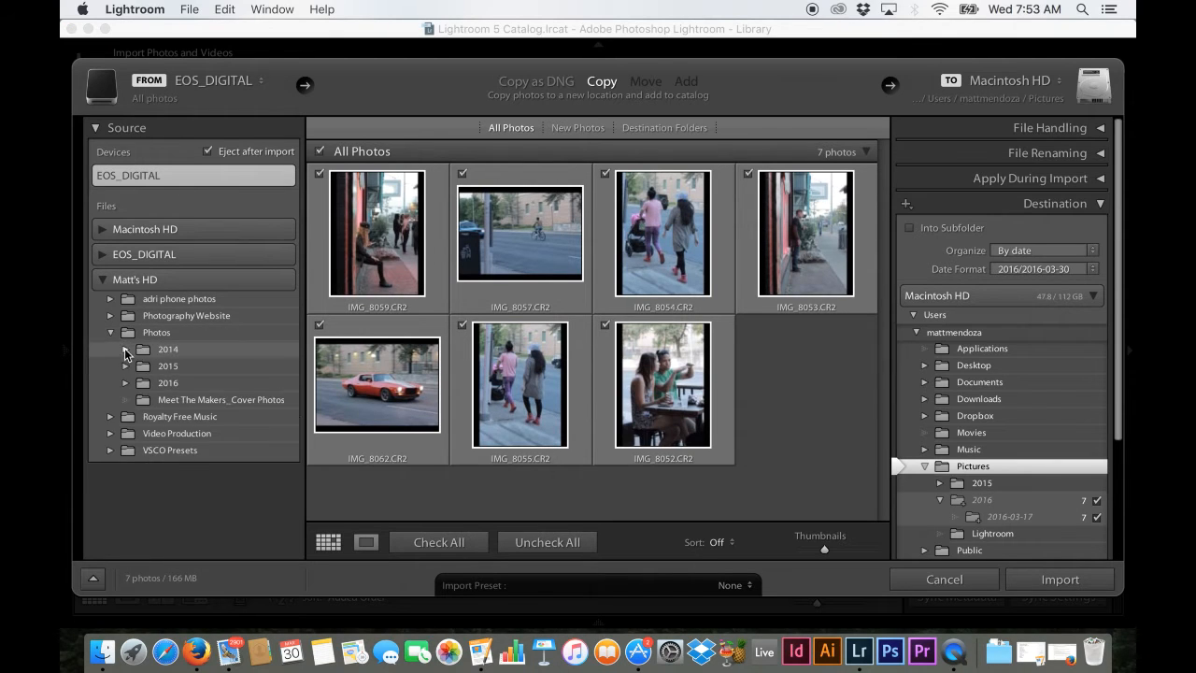
click(126, 349)
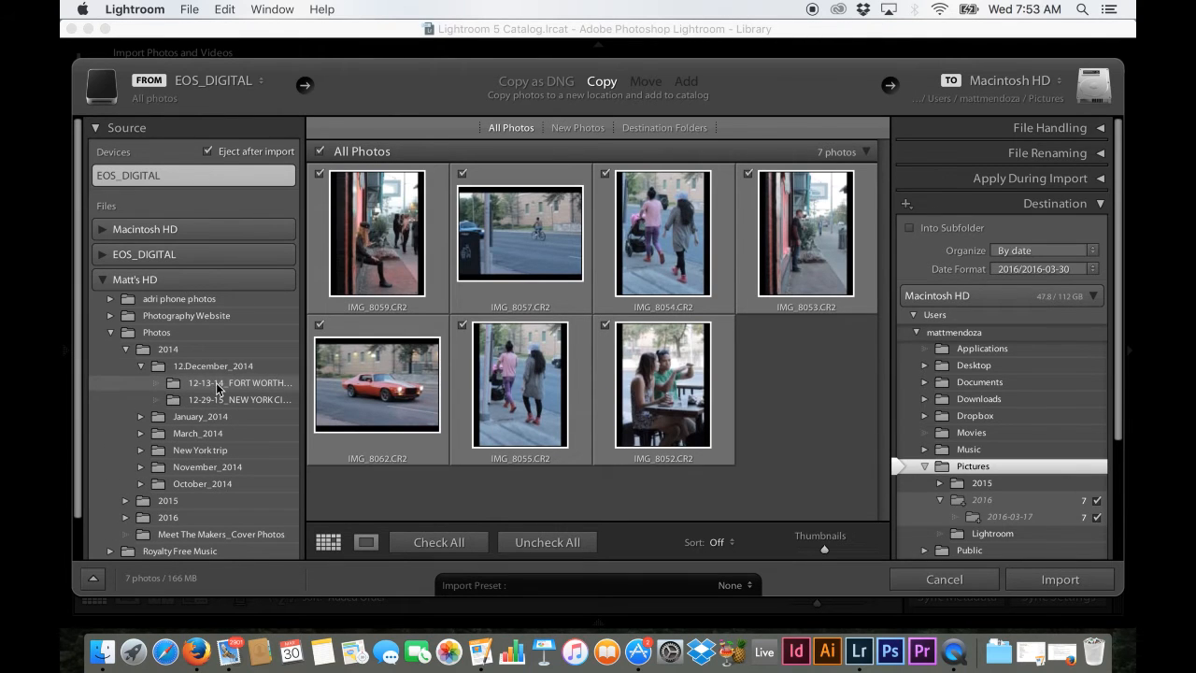
click(241, 383)
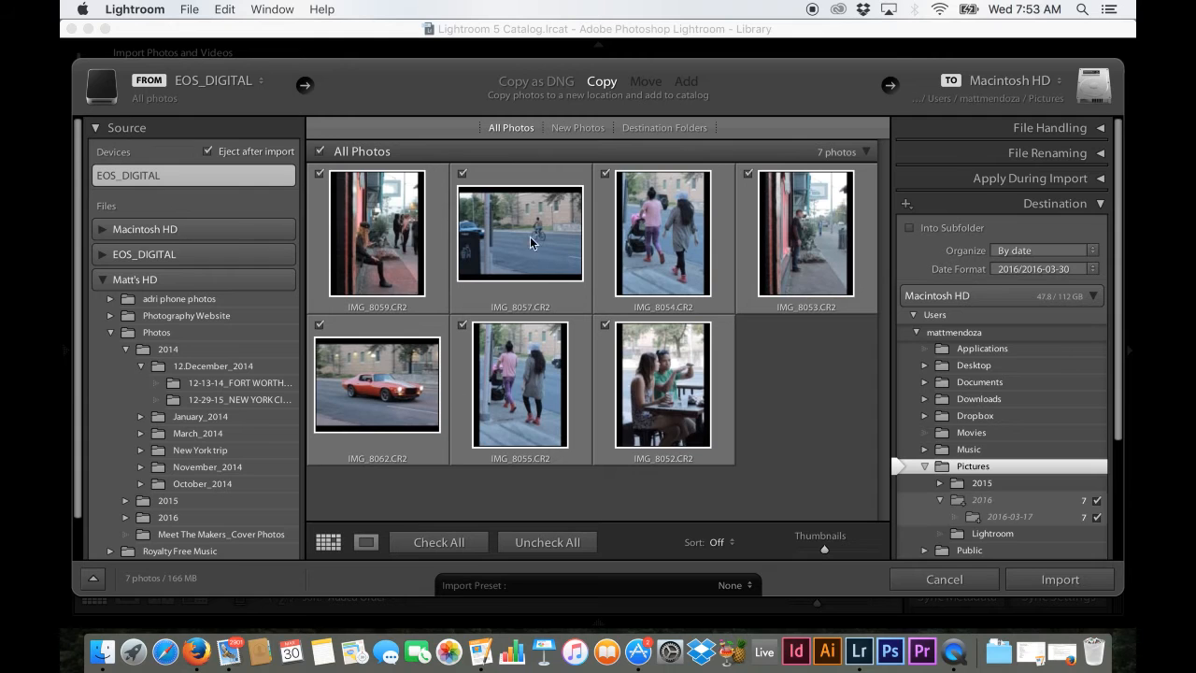
mouse_move(501, 290)
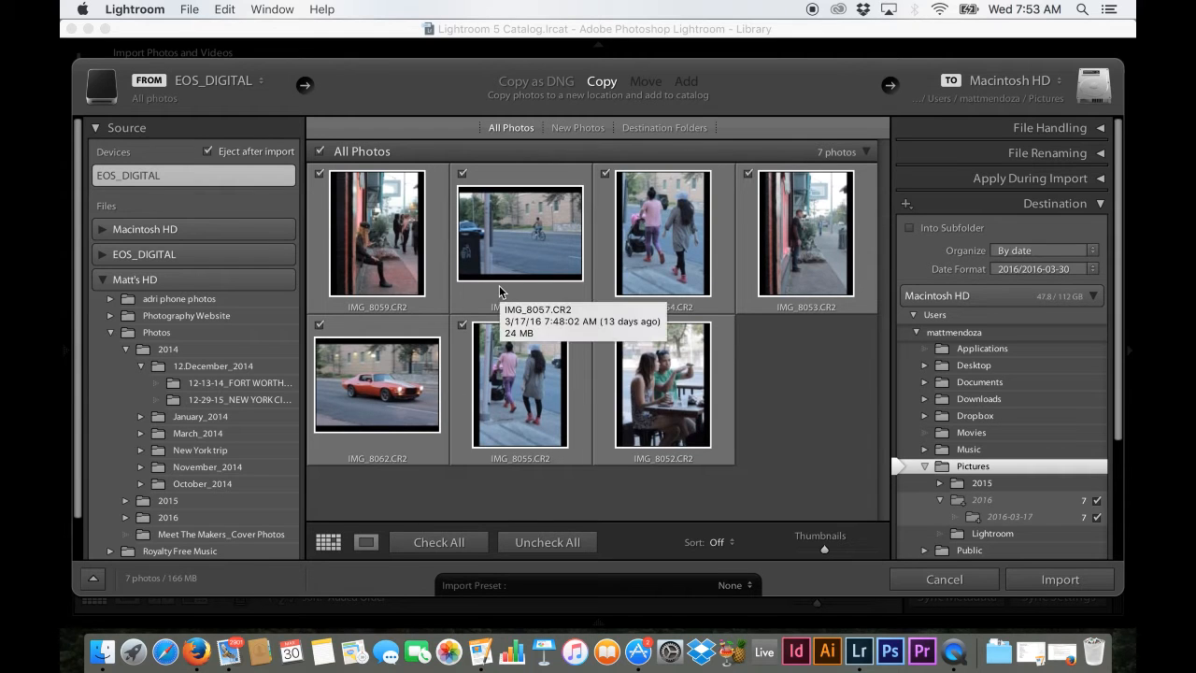
mouse_move(491, 156)
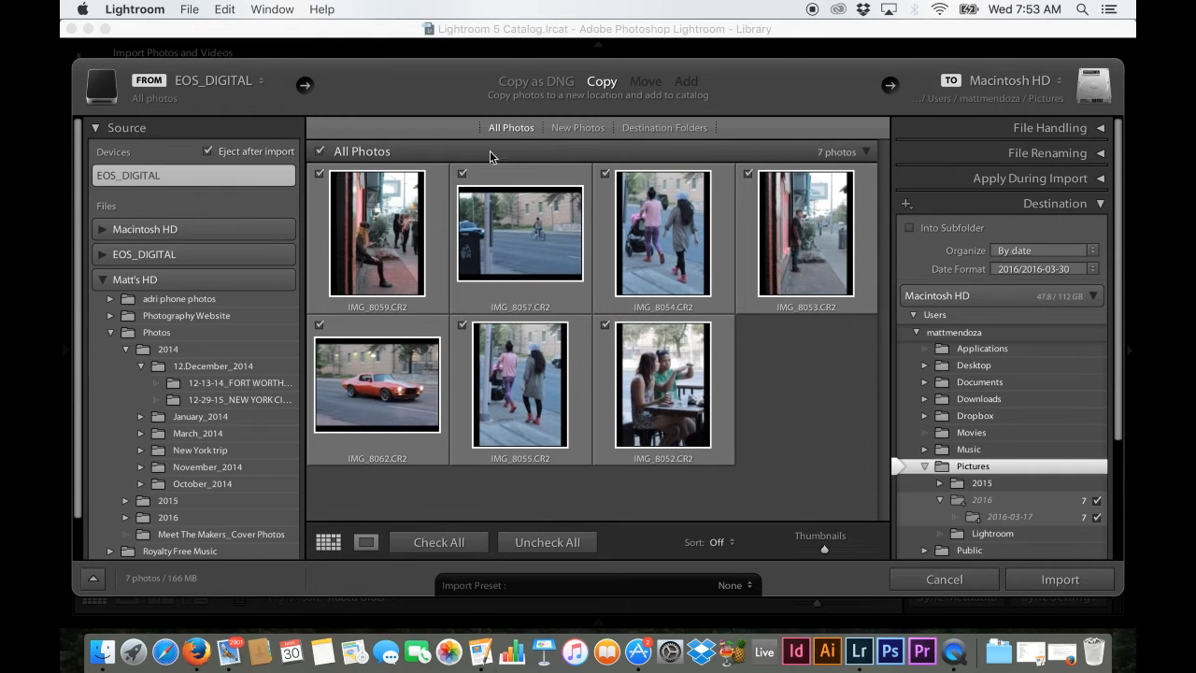
mouse_move(606, 306)
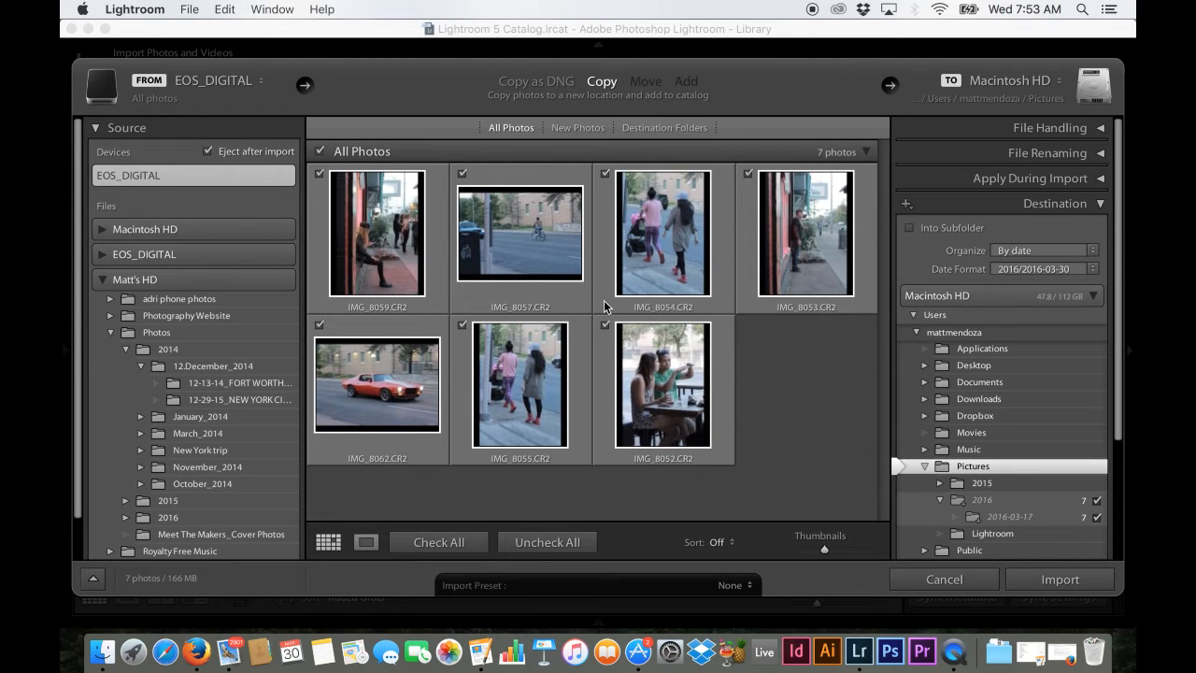
click(546, 542)
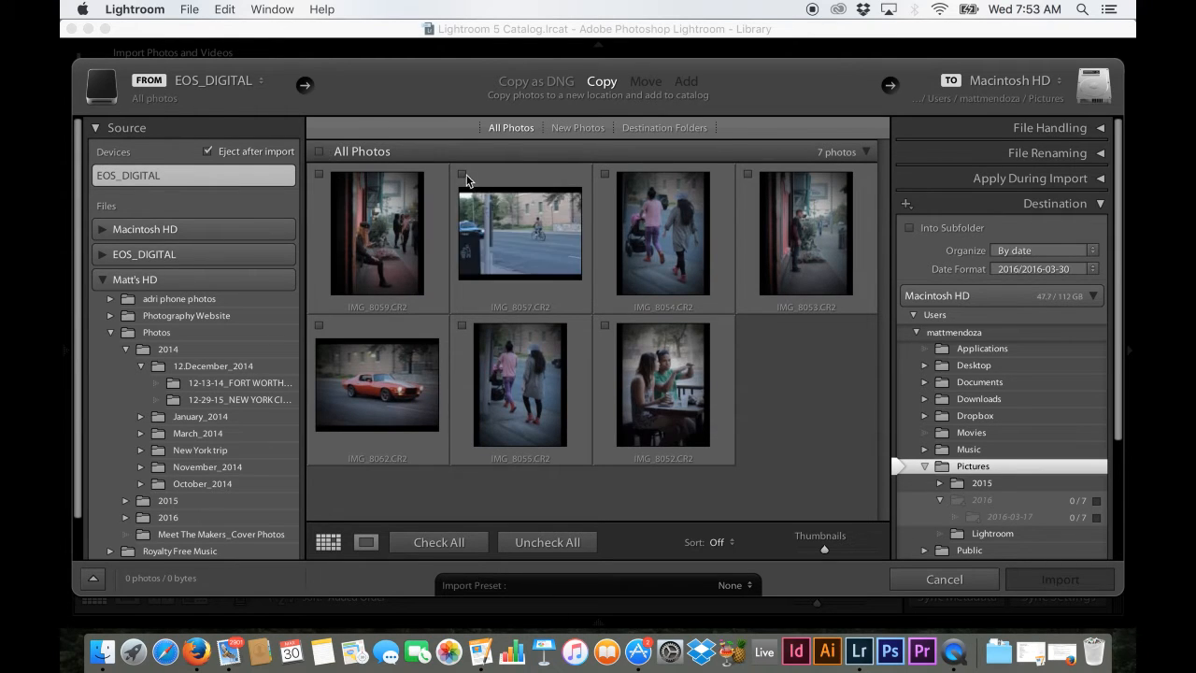
click(463, 174)
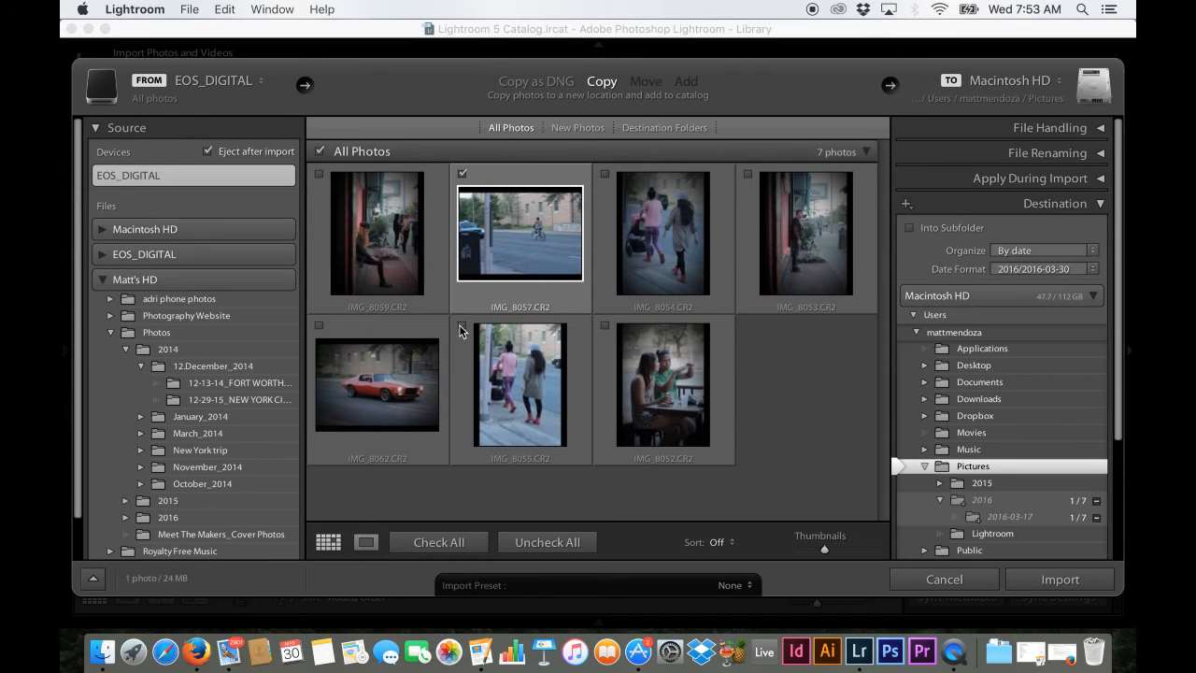
click(439, 542)
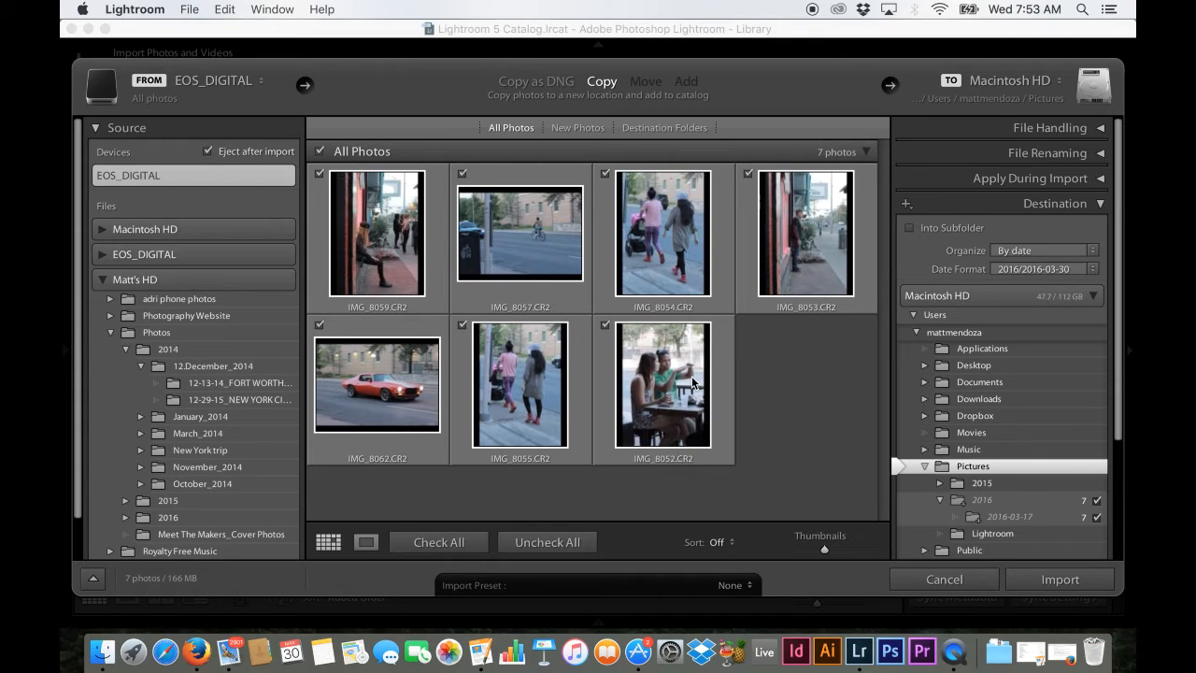
mouse_move(790, 407)
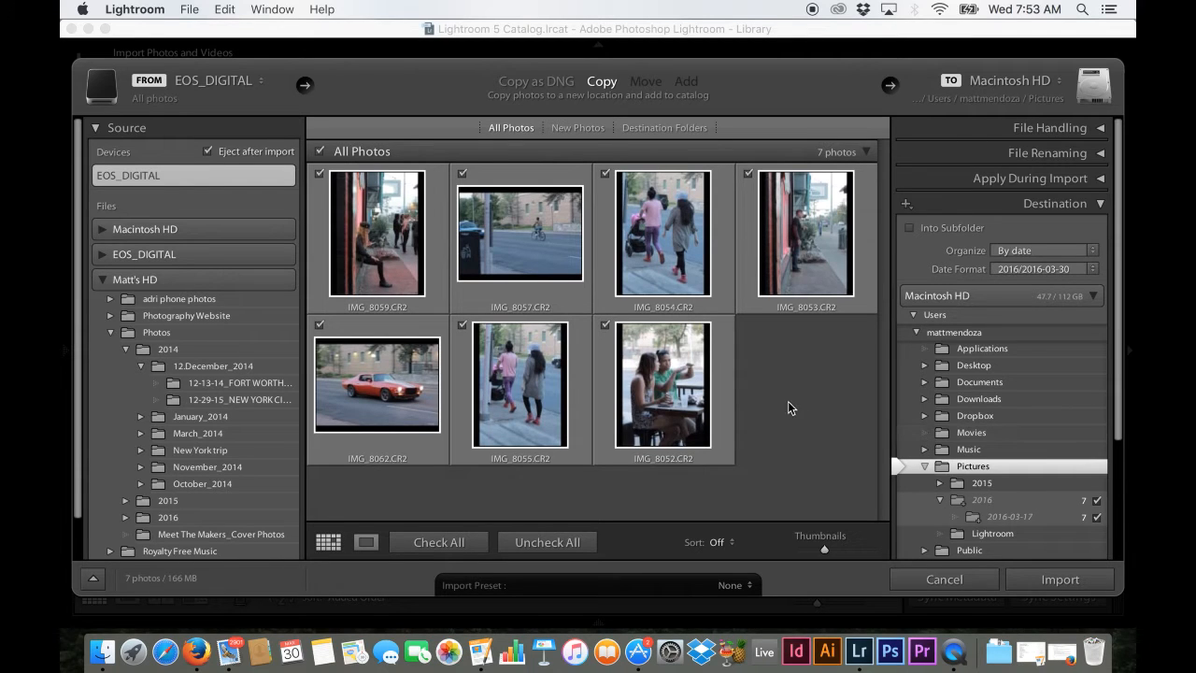
mouse_move(712, 279)
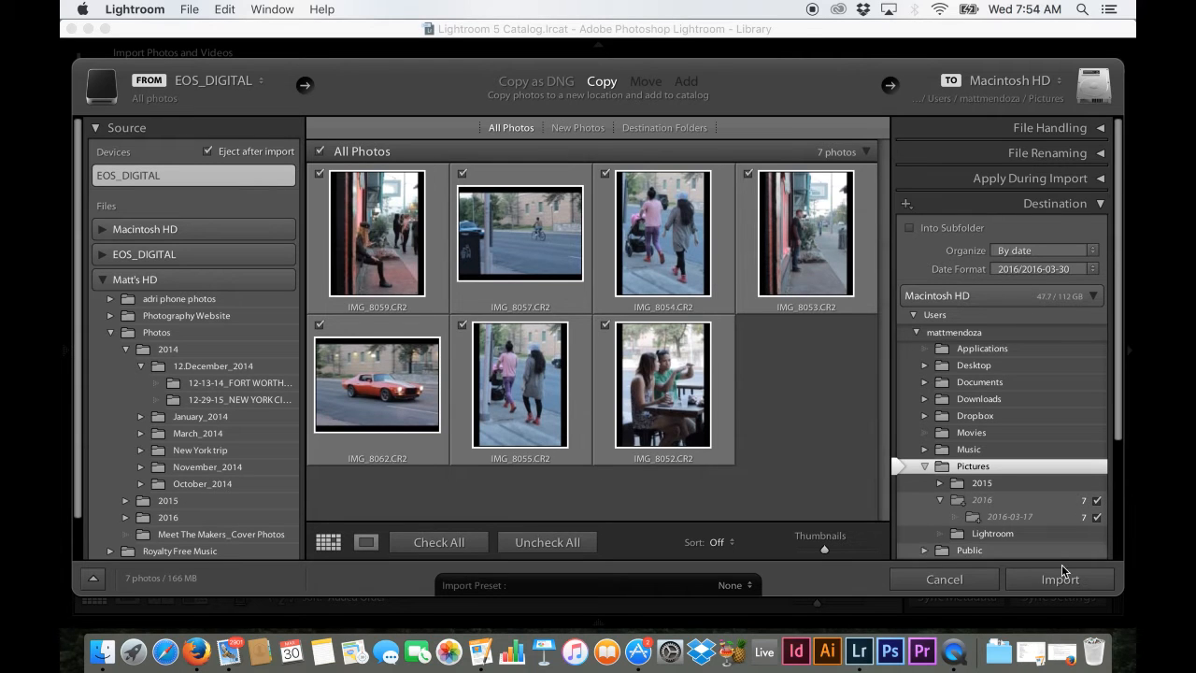
Step: Import the seven camera-card photos and select the photo of two people at the table
click(1060, 578)
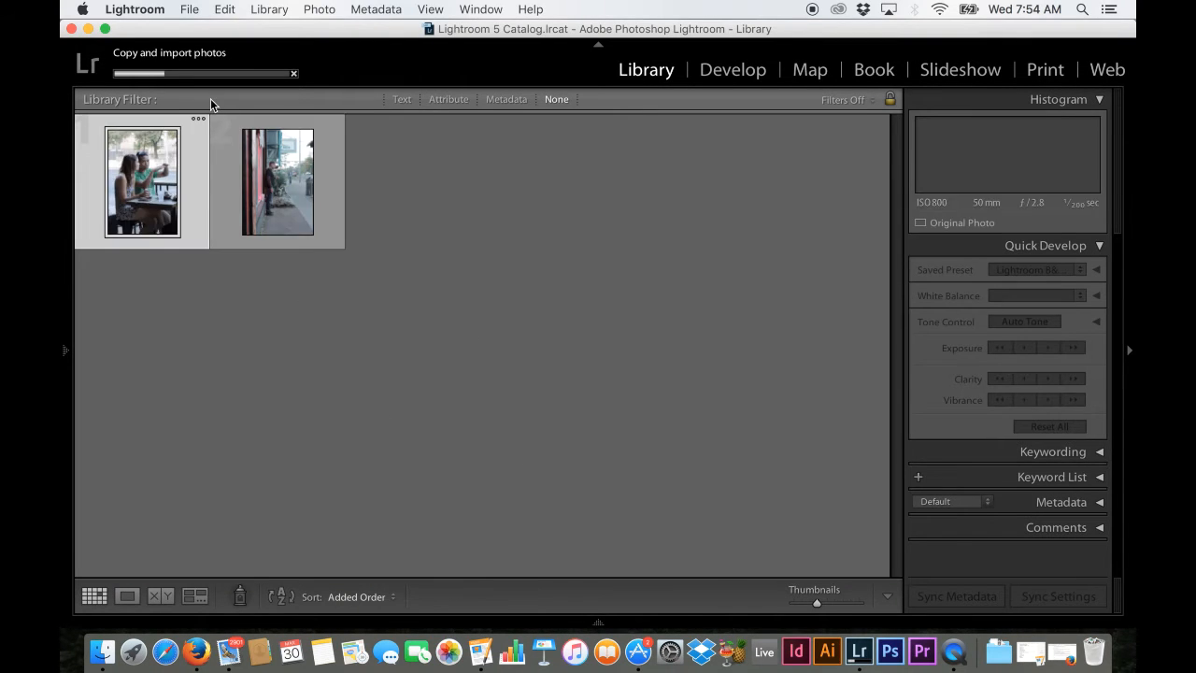
click(278, 181)
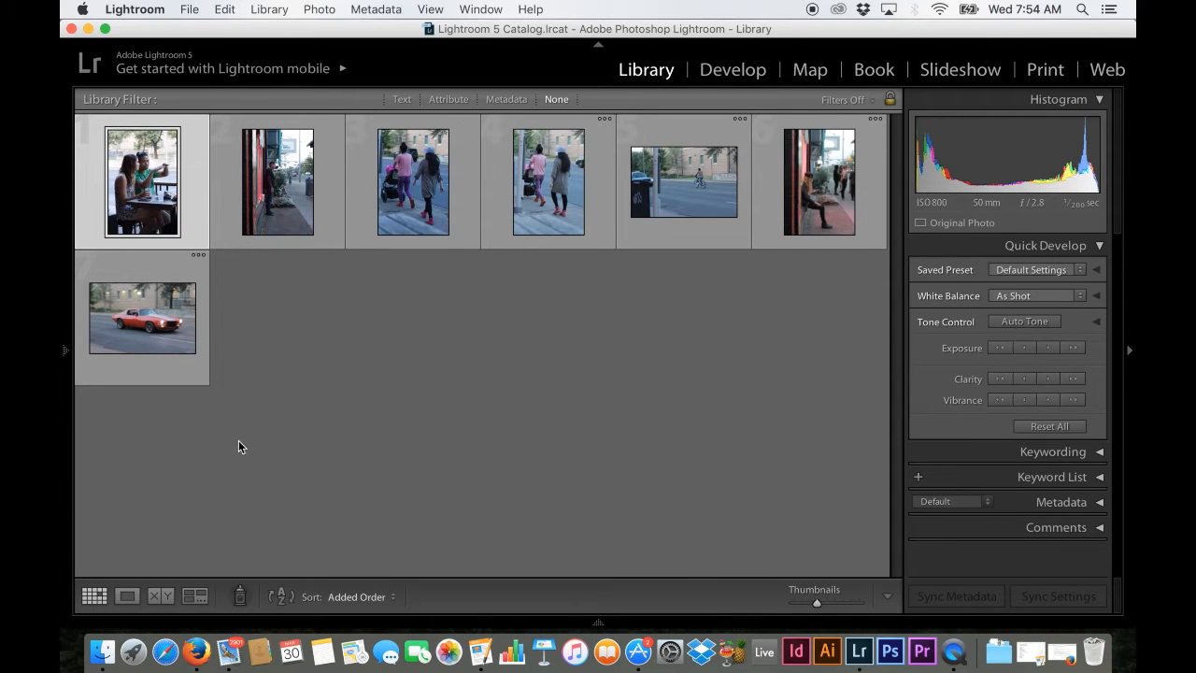
click(142, 187)
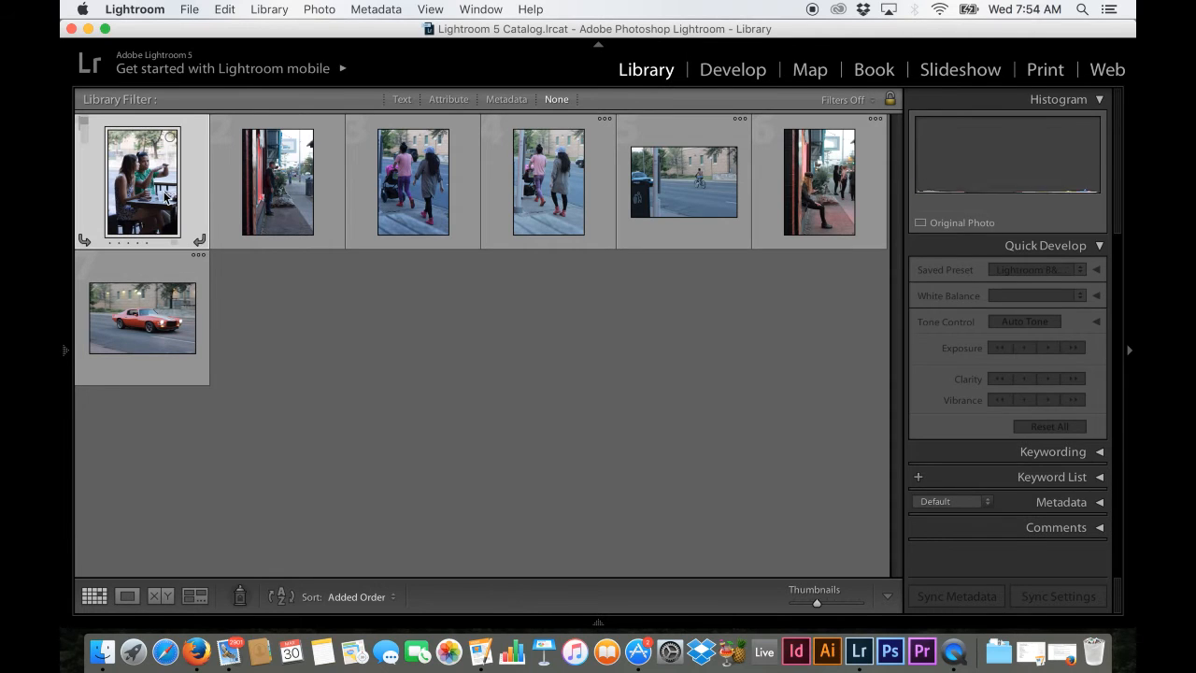
click(142, 180)
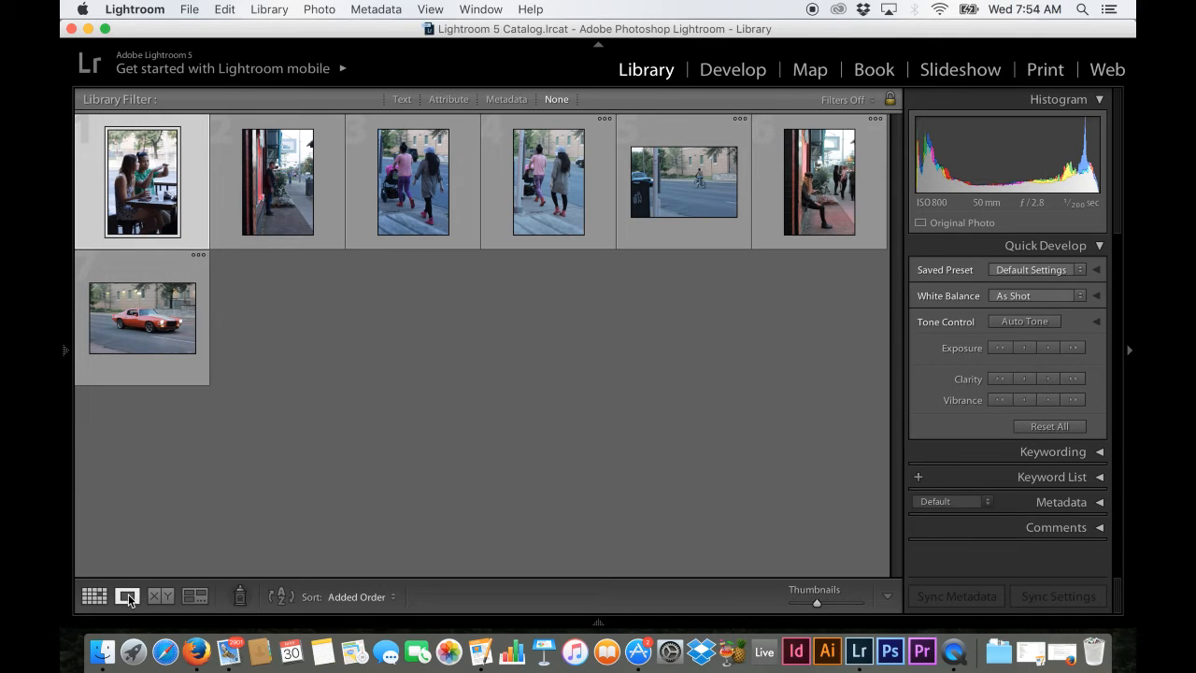
mouse_move(128, 596)
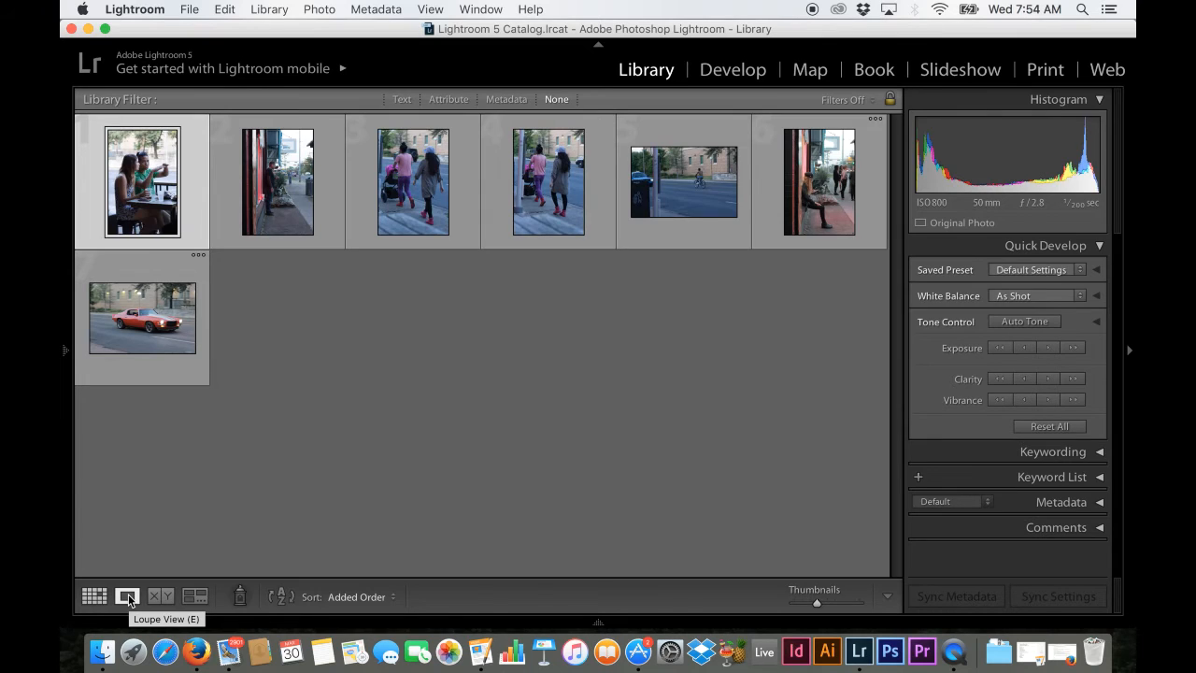
Step: Step through the photos in Loupe view, rejecting three with X, reaching the red car shot
click(128, 597)
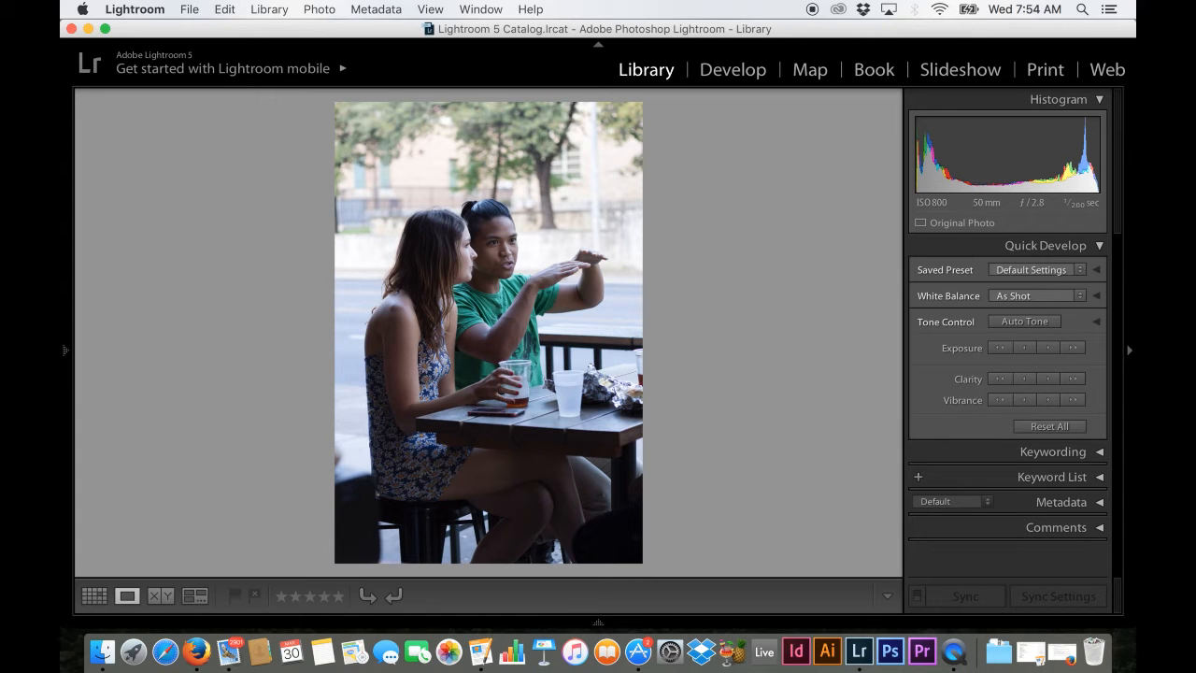
key(x)
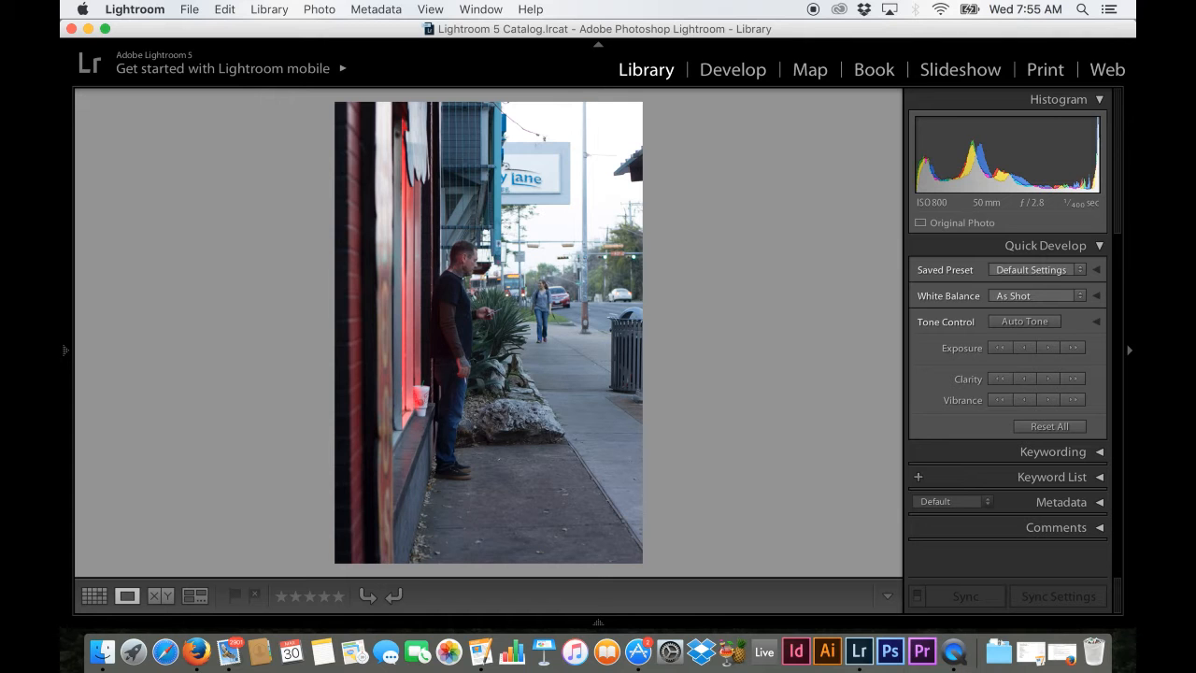
key(x)
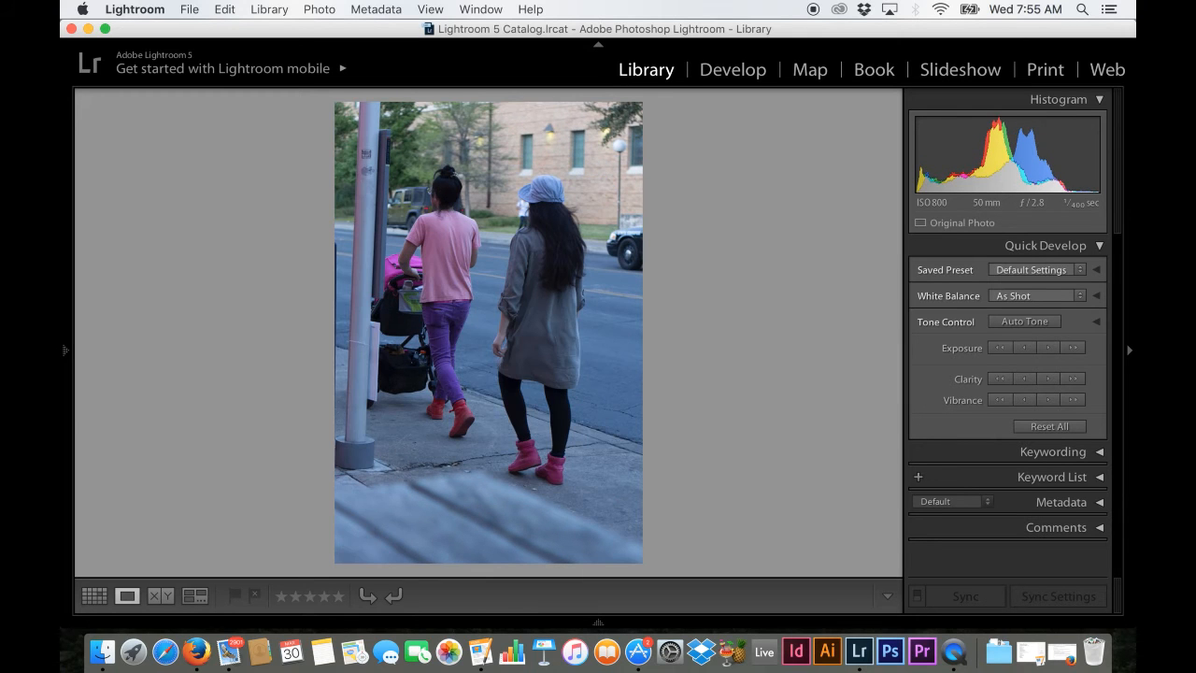
key(x)
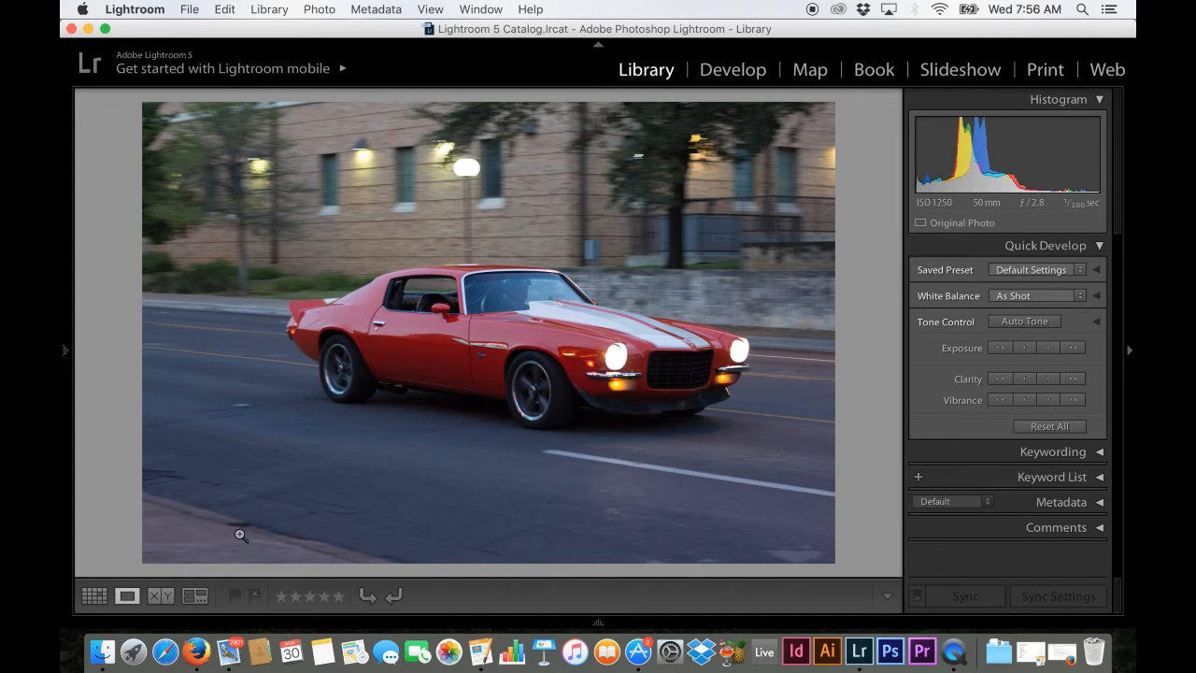
click(93, 596)
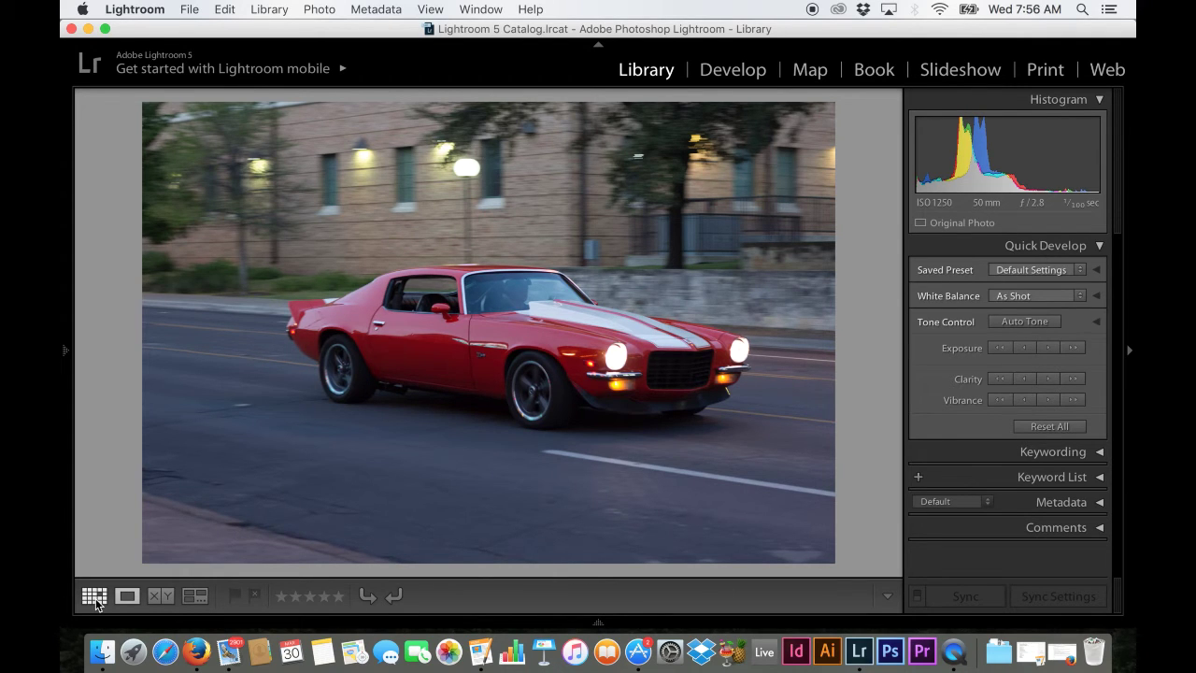
mouse_move(97, 605)
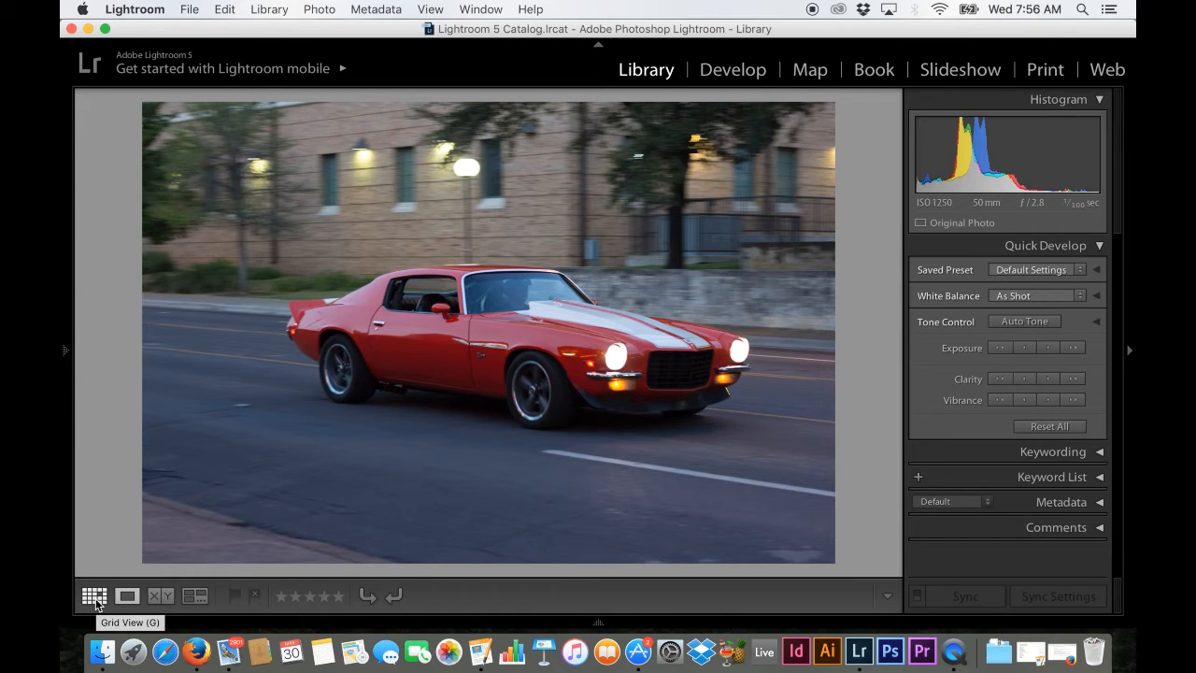
Step: Return to the Grid view of all seven thumbnails with the red car shot selected
click(95, 595)
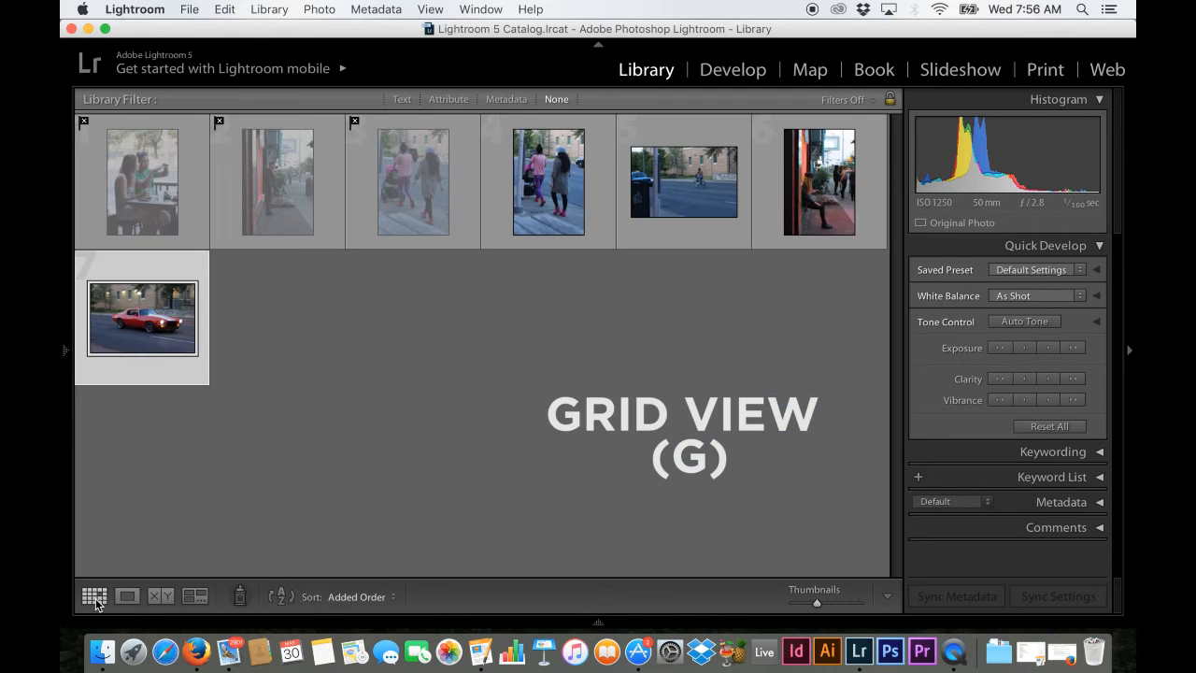
mouse_move(178, 220)
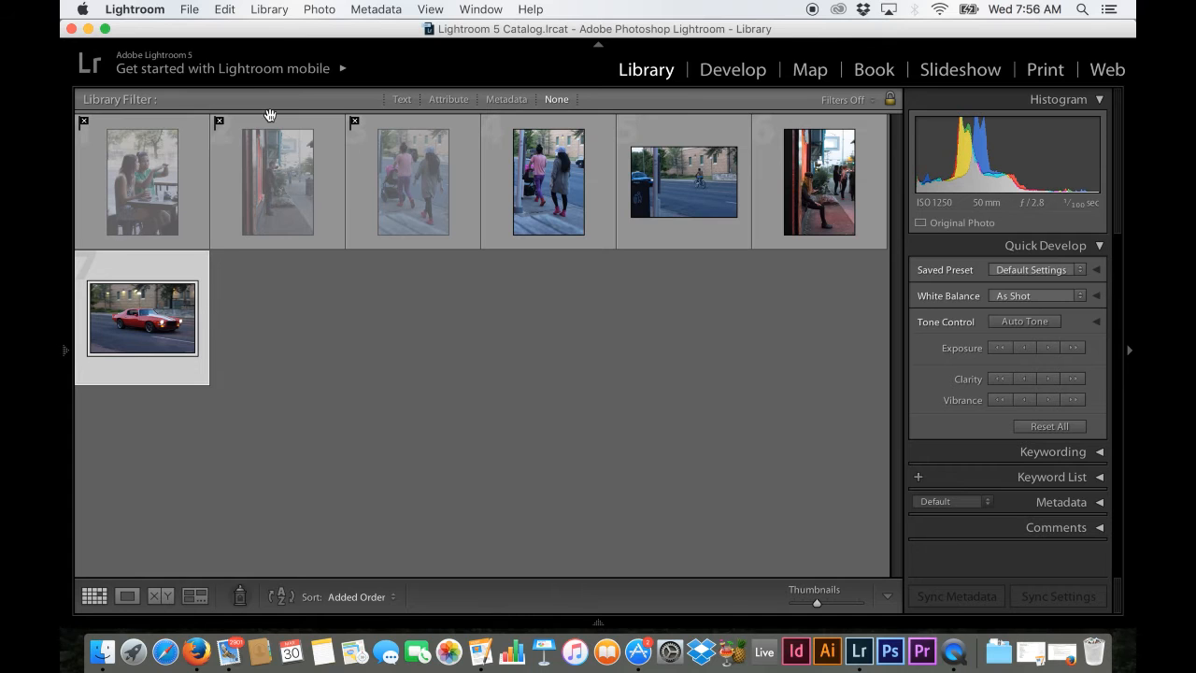
mouse_move(548, 177)
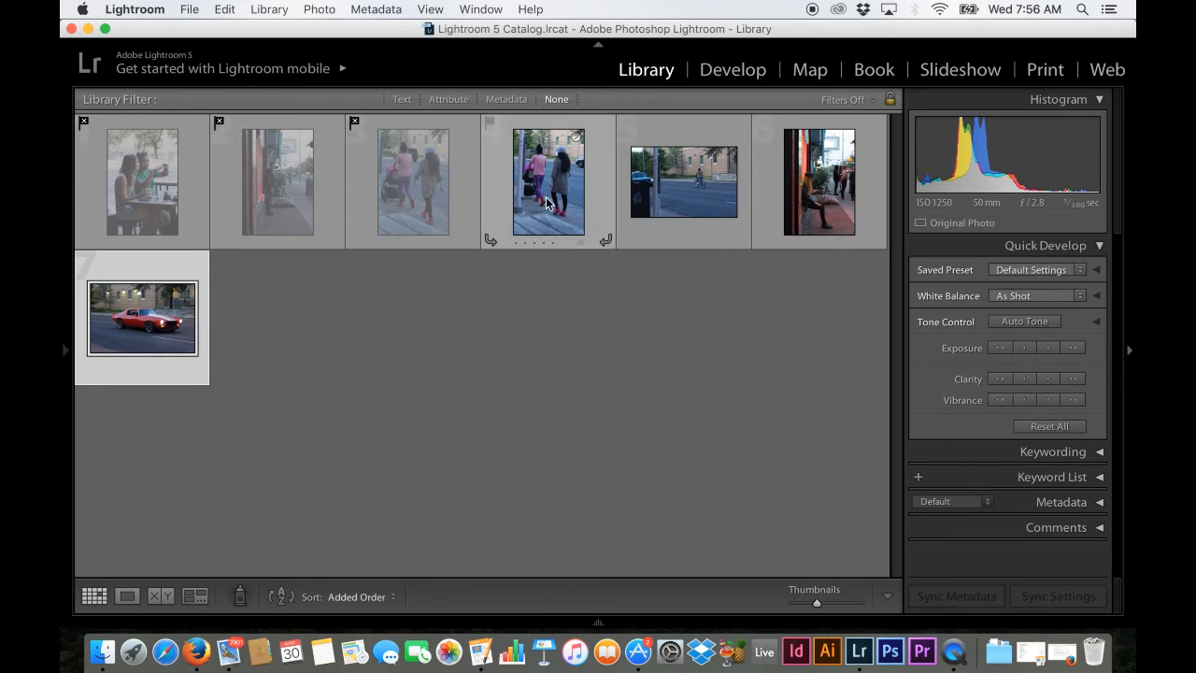
click(684, 180)
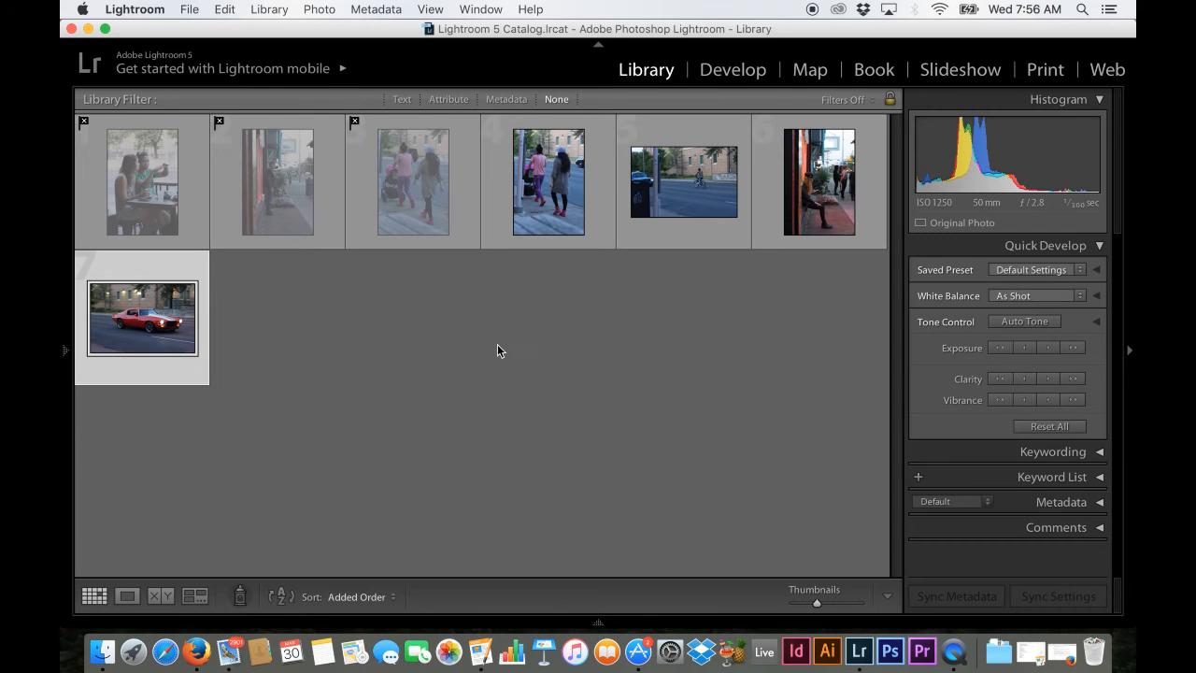
mouse_move(528, 380)
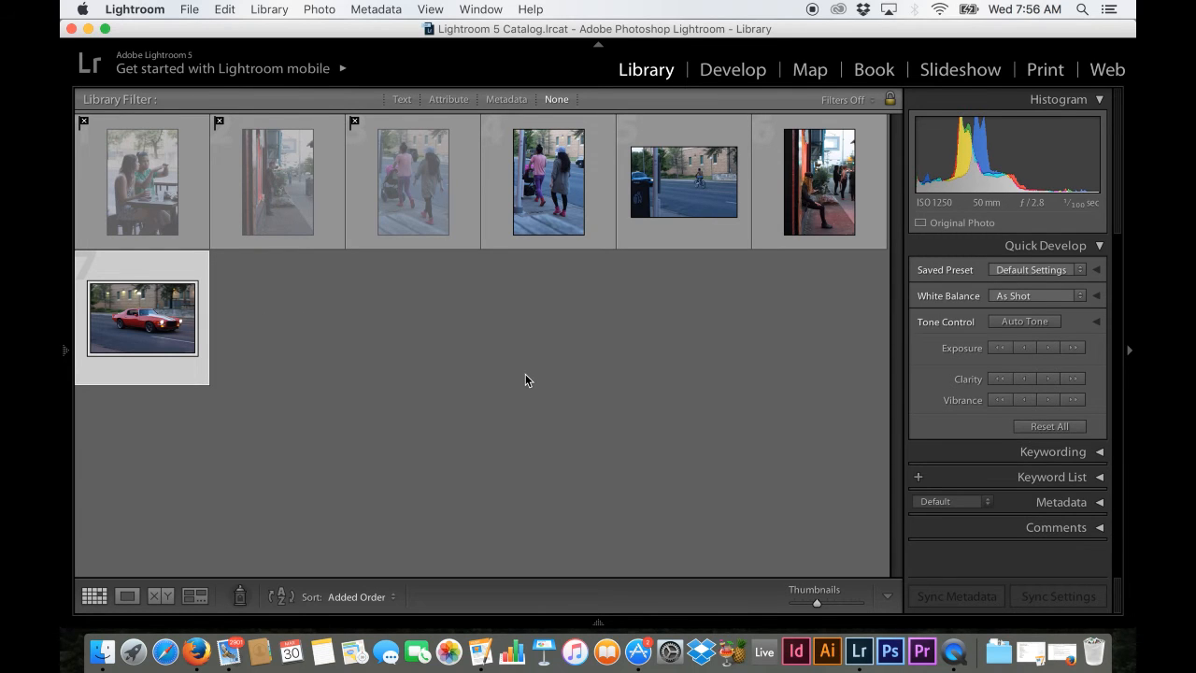
mouse_move(755, 264)
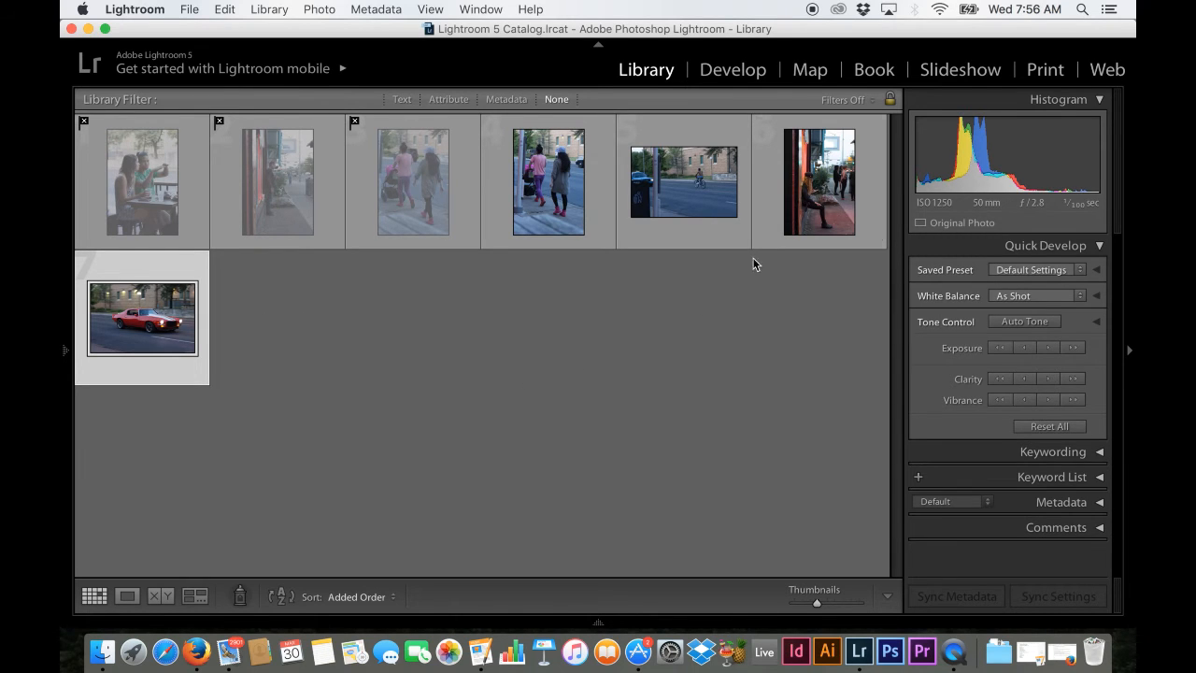
Step: Delete the rejected photos with Cmd+Delete, bringing up the remove-or-delete-from-disk prompt
key(cmd+delete)
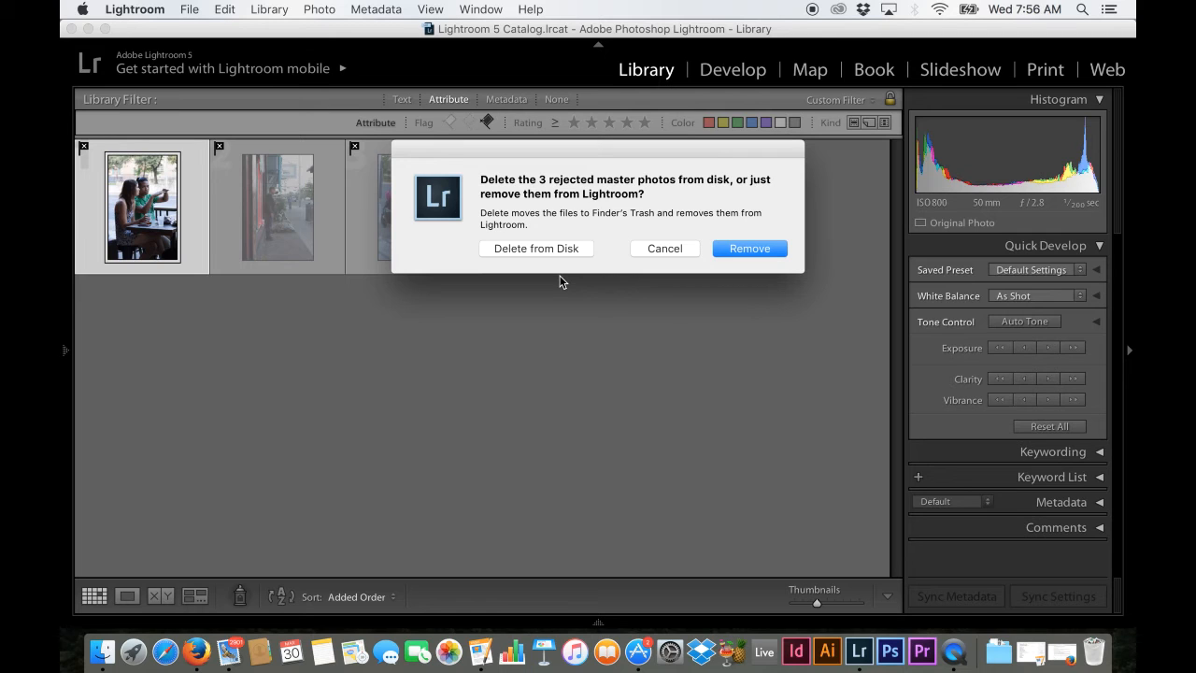
mouse_move(623, 209)
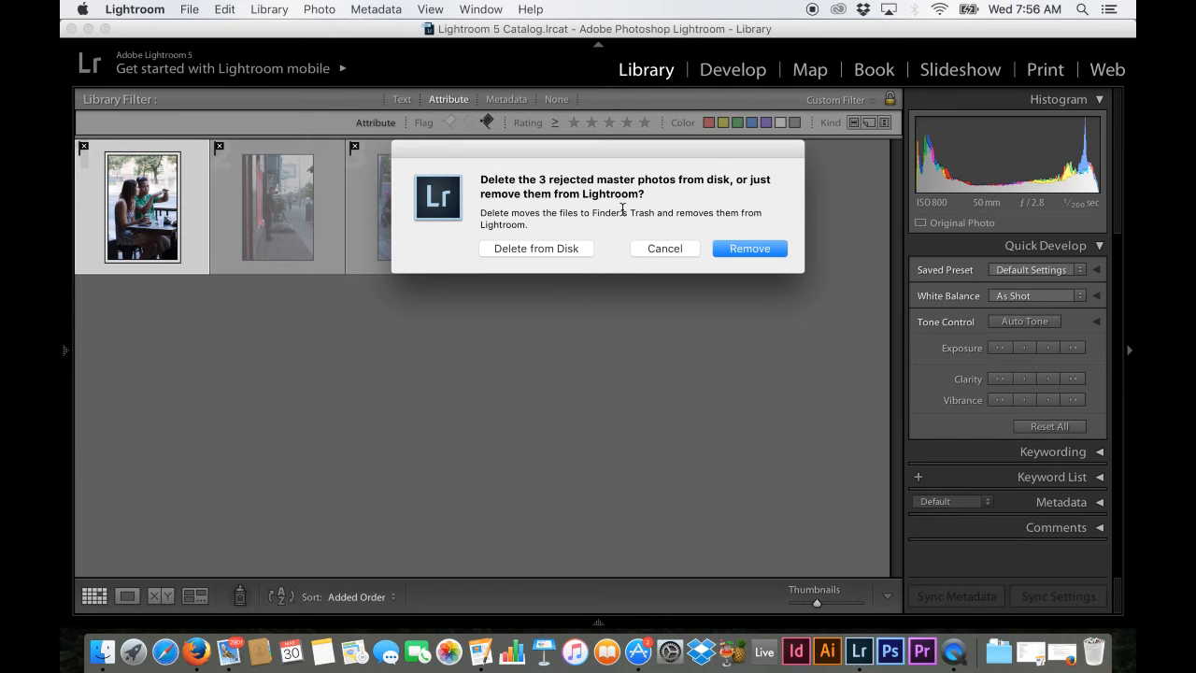
mouse_move(628, 212)
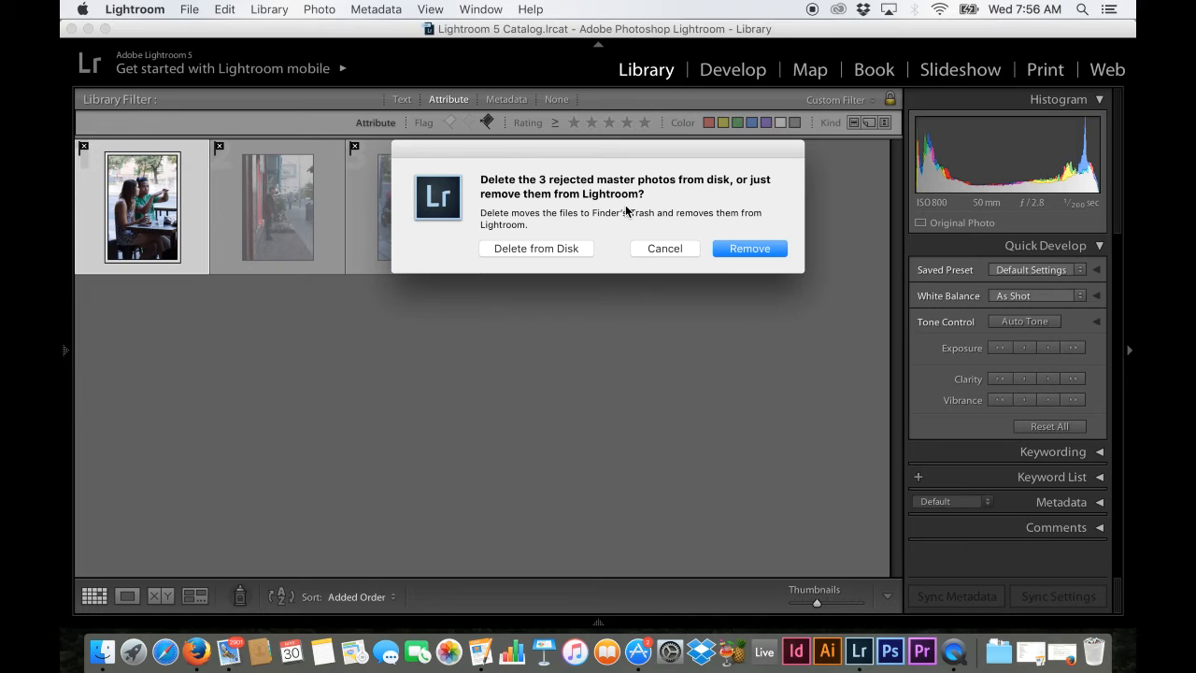
mouse_move(560, 248)
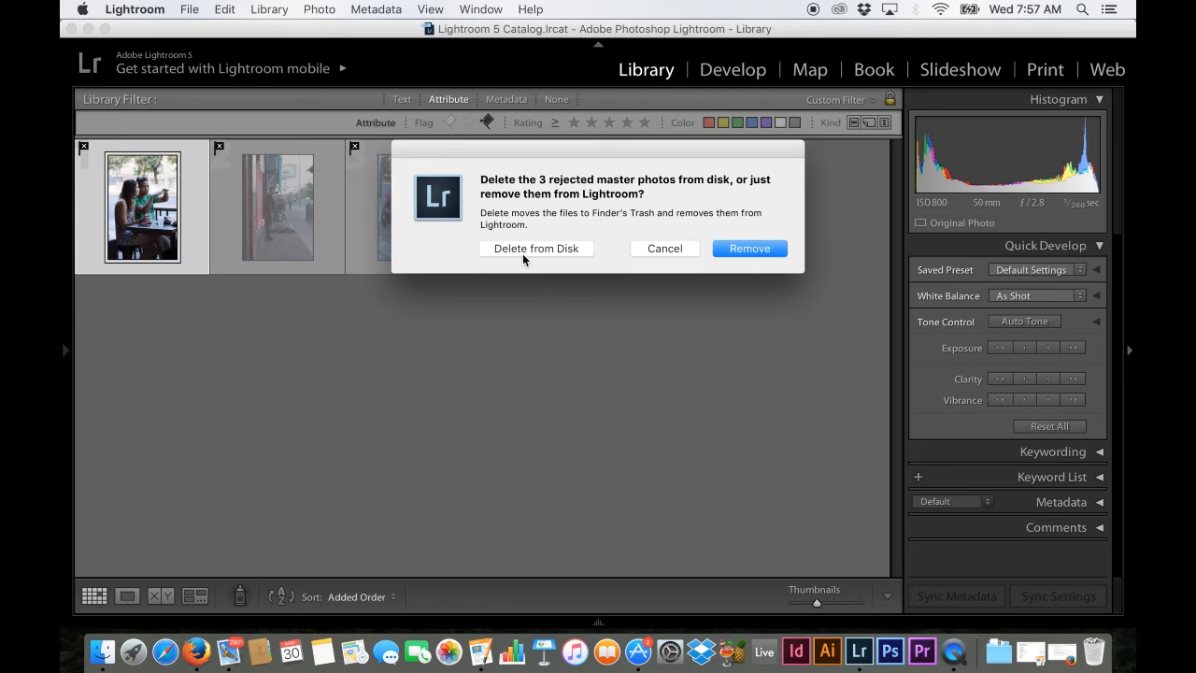
mouse_move(574, 207)
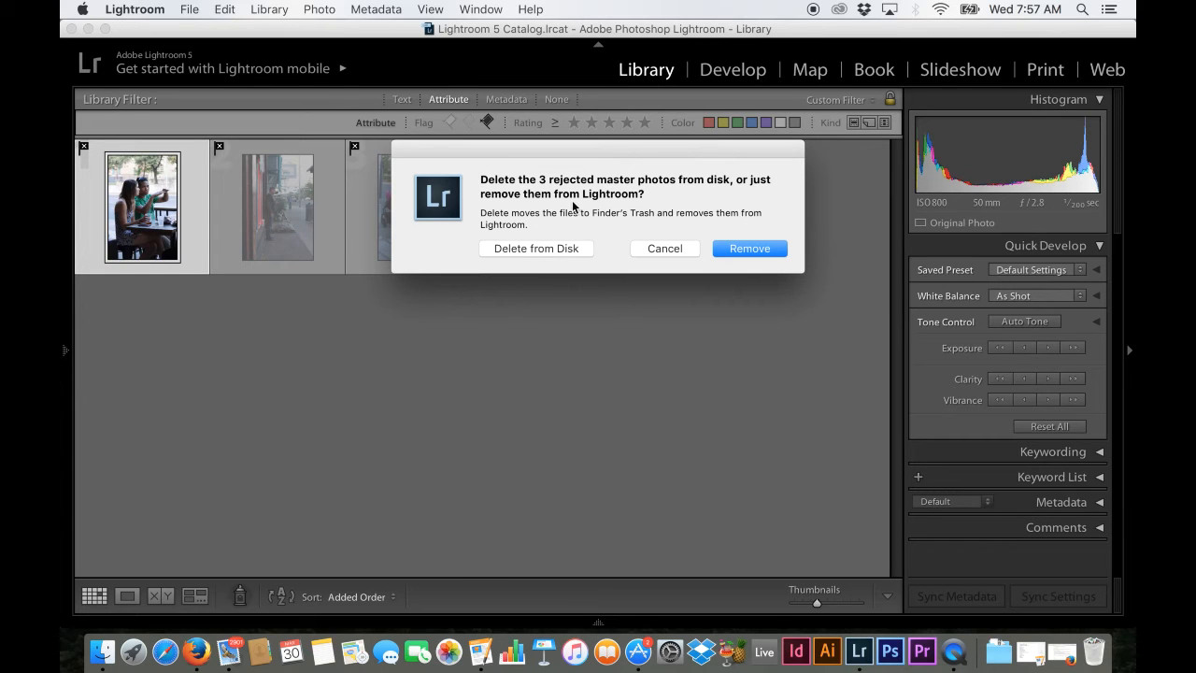
mouse_move(573, 215)
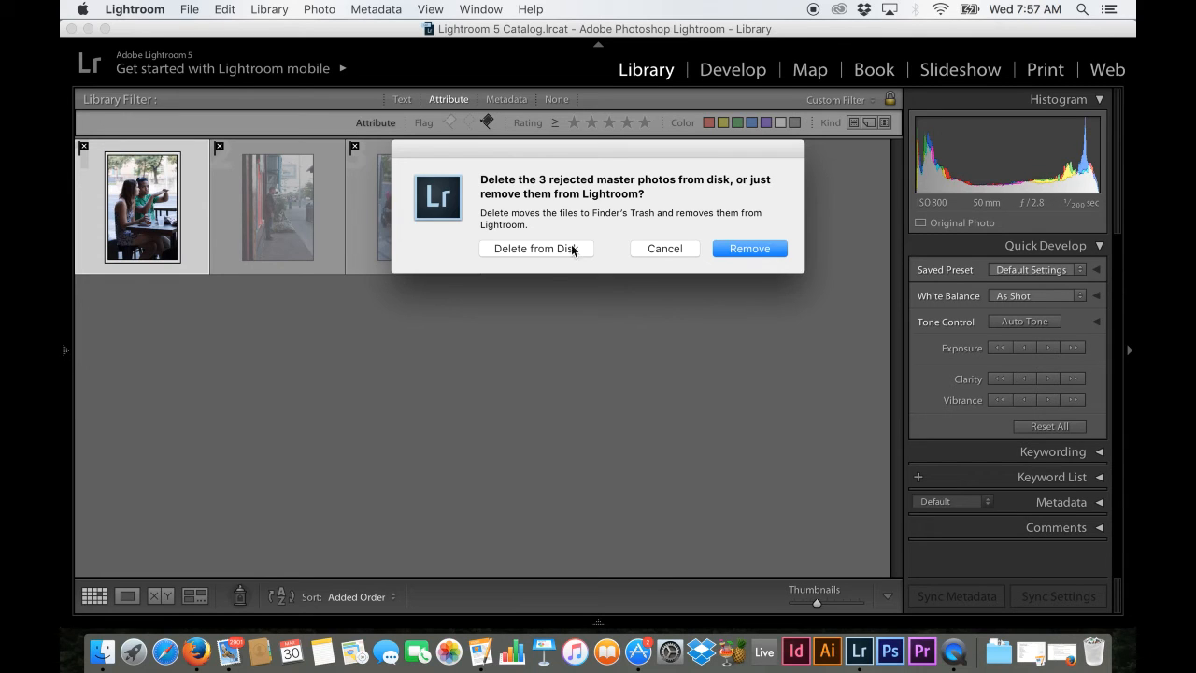
mouse_move(772, 255)
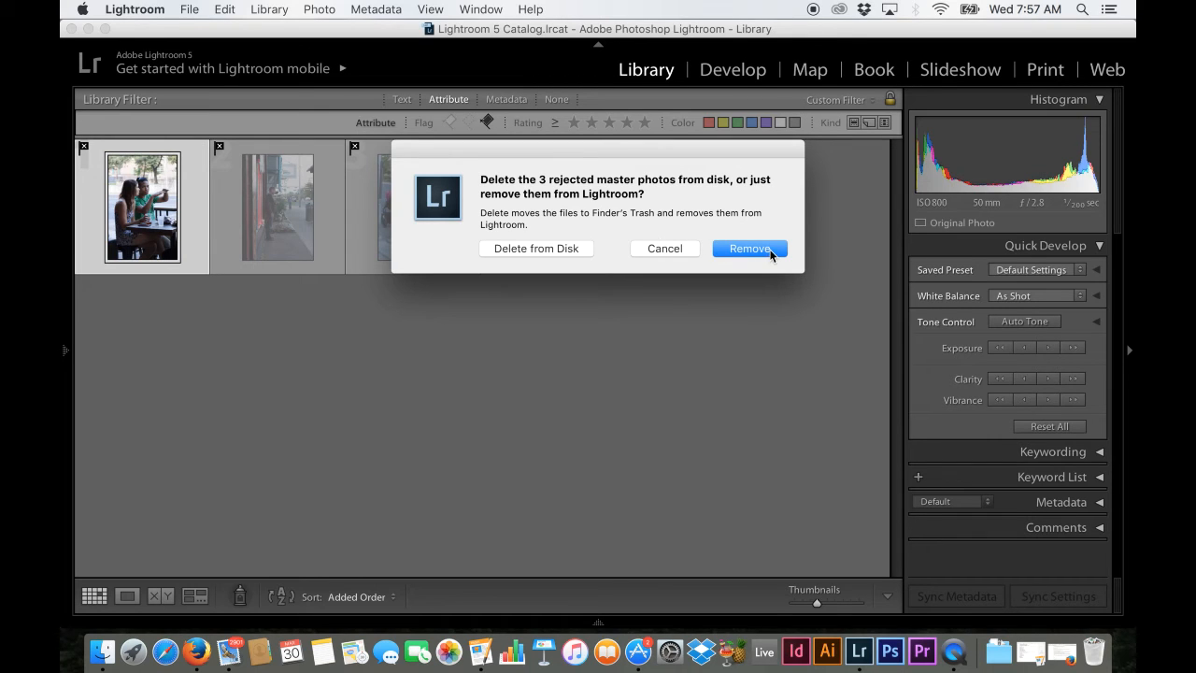
mouse_move(552, 251)
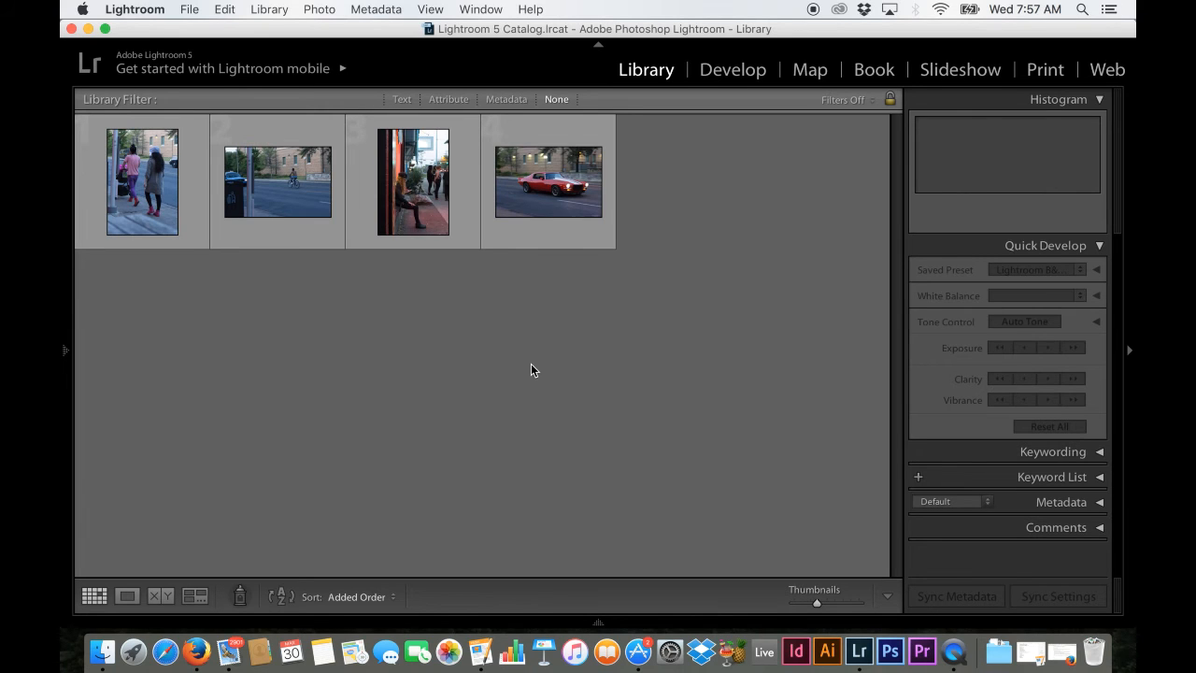
mouse_move(147, 190)
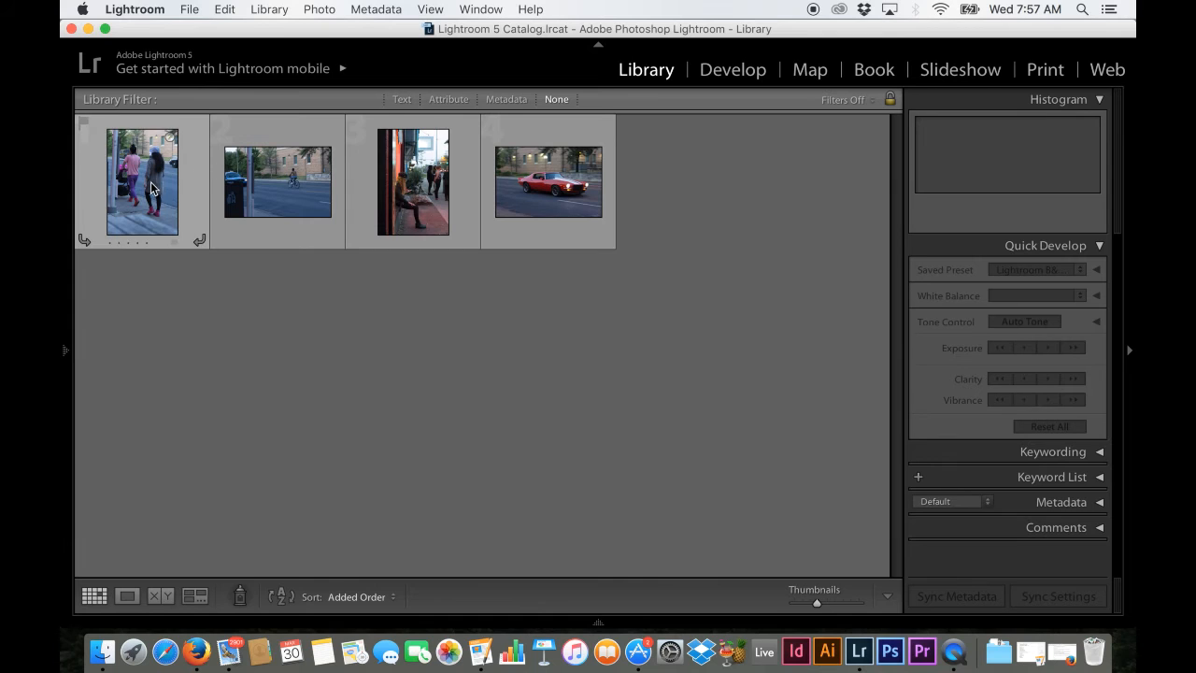
Step: Select the first remaining women-walking photo and view it enlarged in Loupe view
click(143, 187)
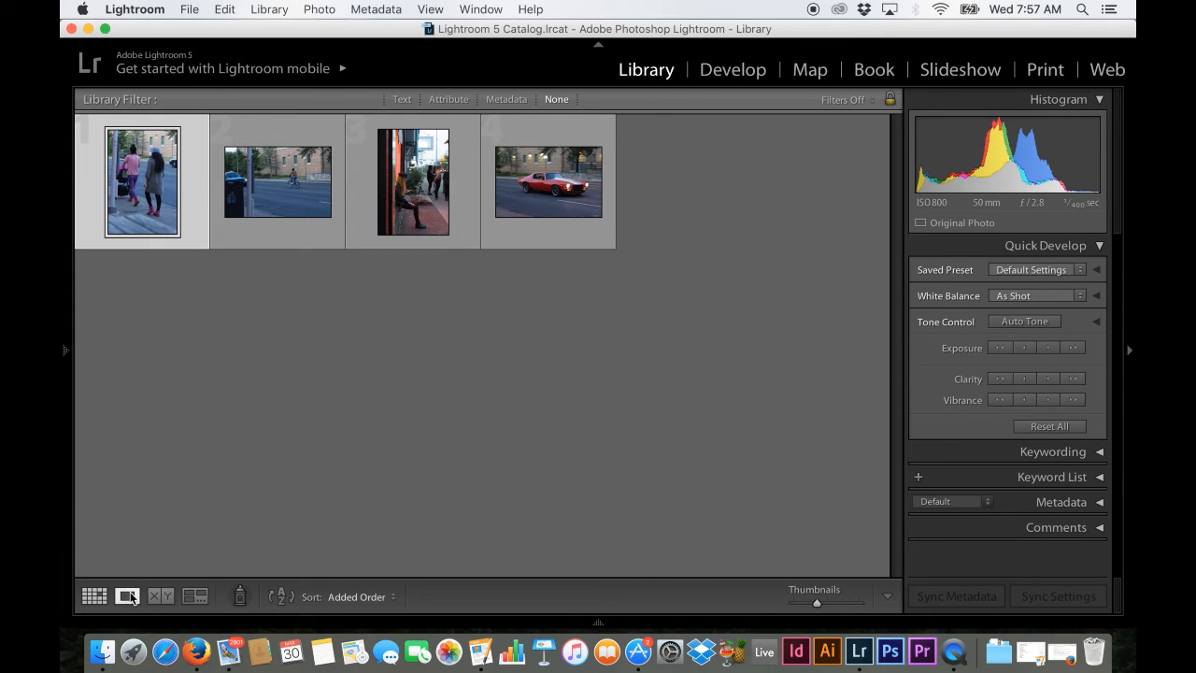
mouse_move(128, 596)
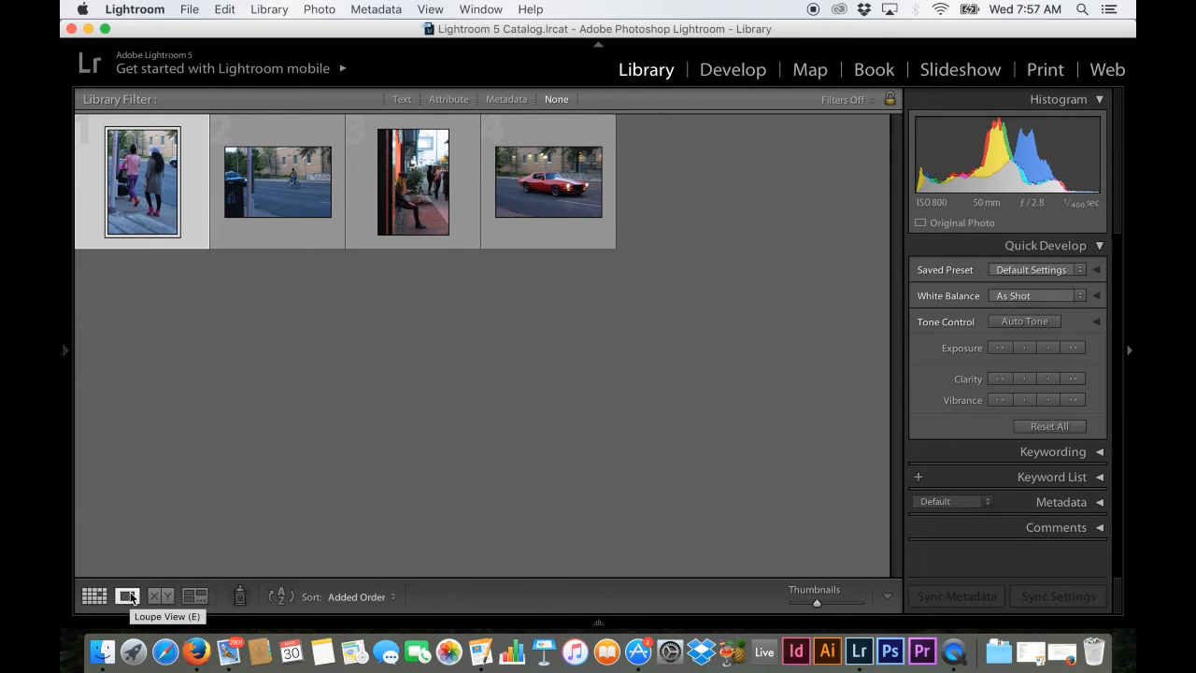
click(126, 596)
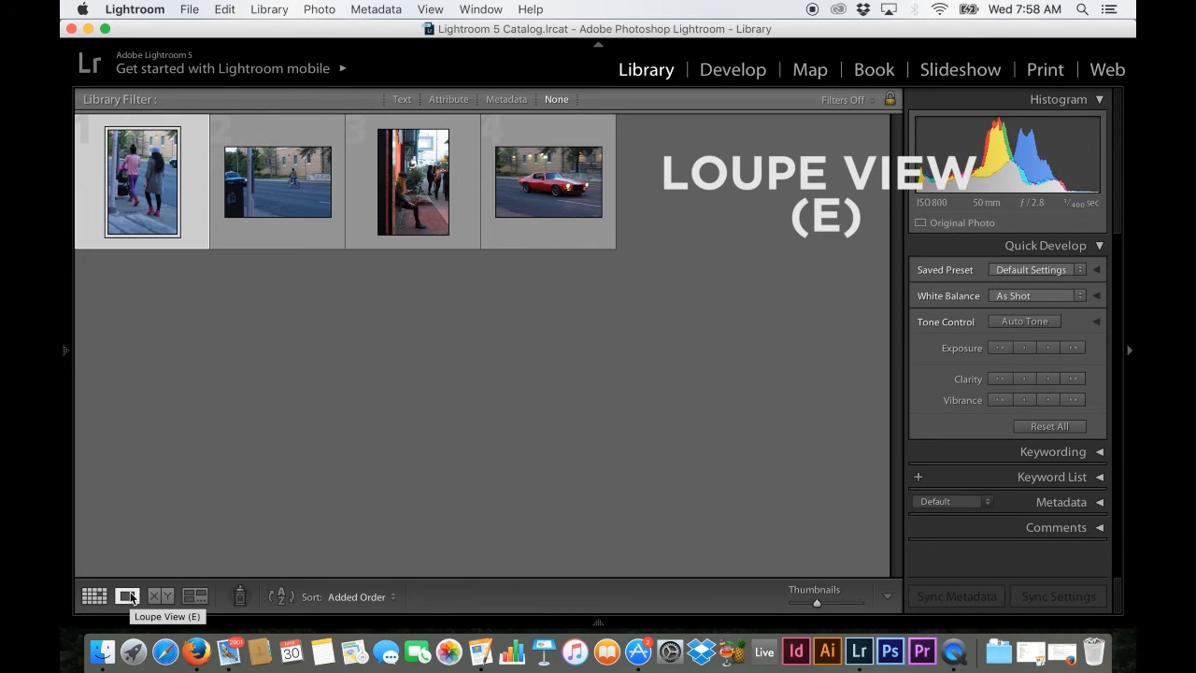
click(127, 596)
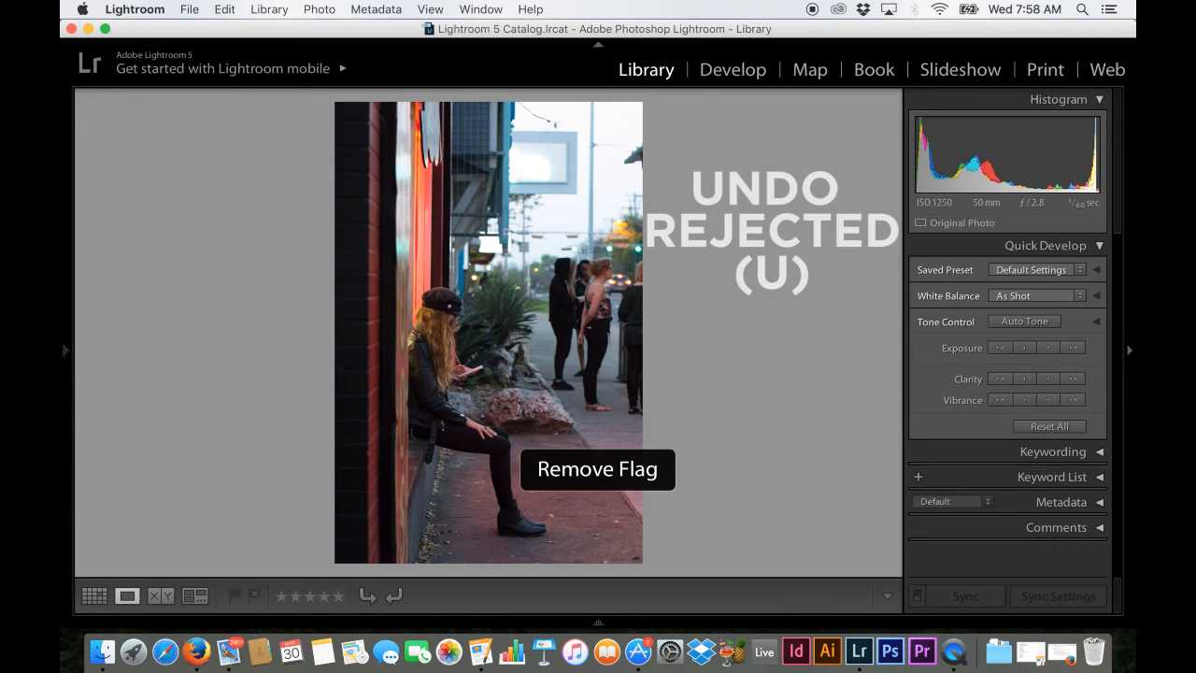
Step: Clear the flag on the woman-by-the-wall photo and return to the four-photo grid
key(u)
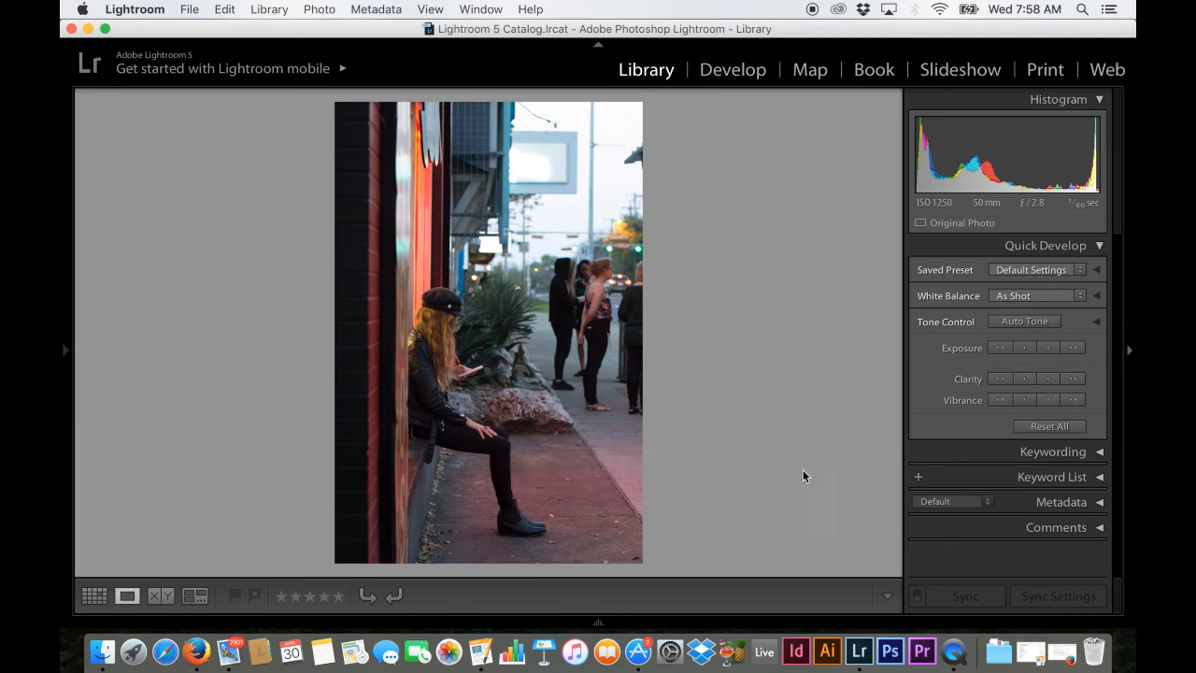
click(598, 622)
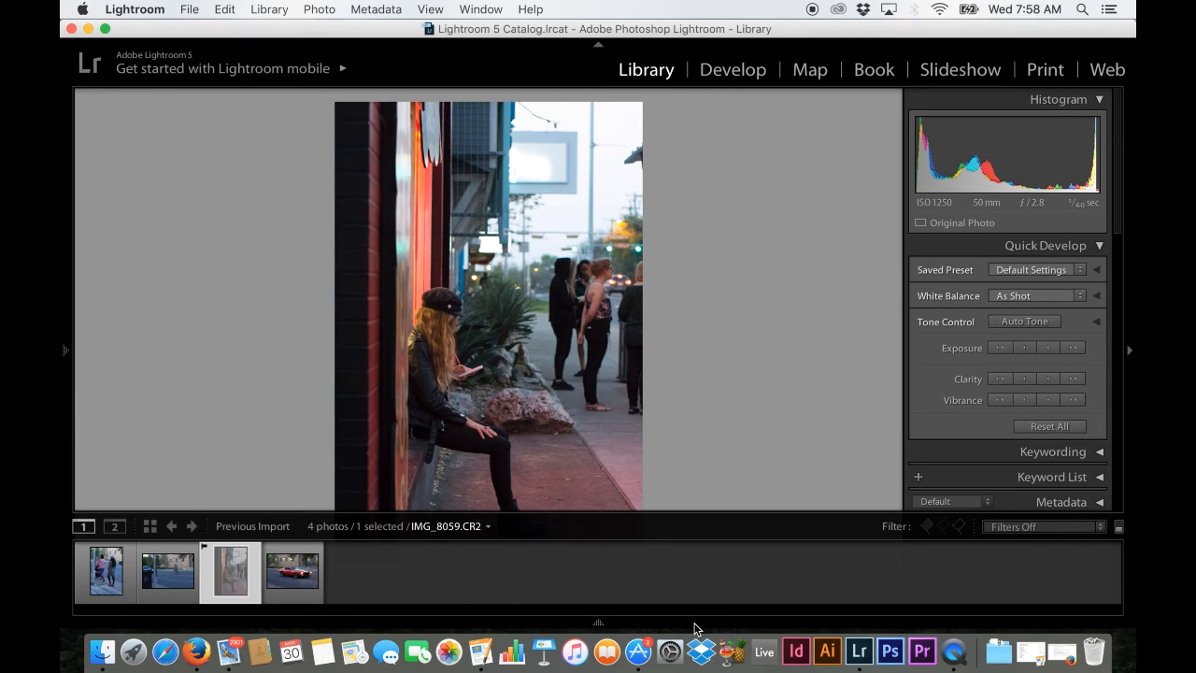
key(u)
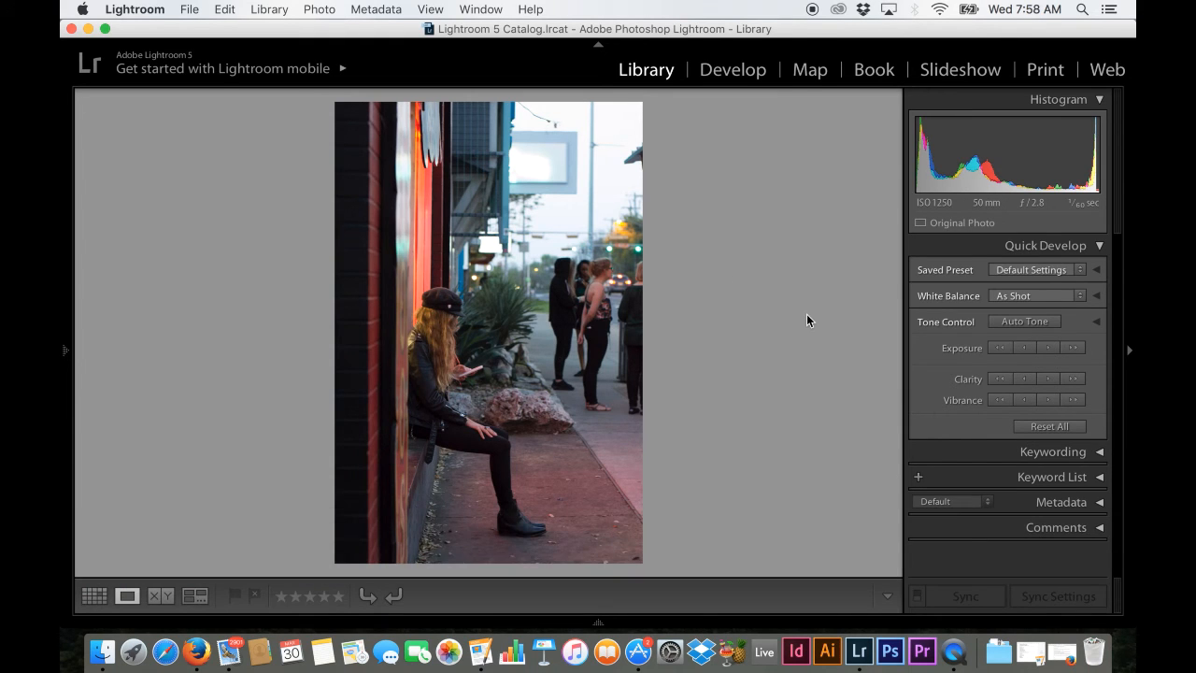
click(93, 597)
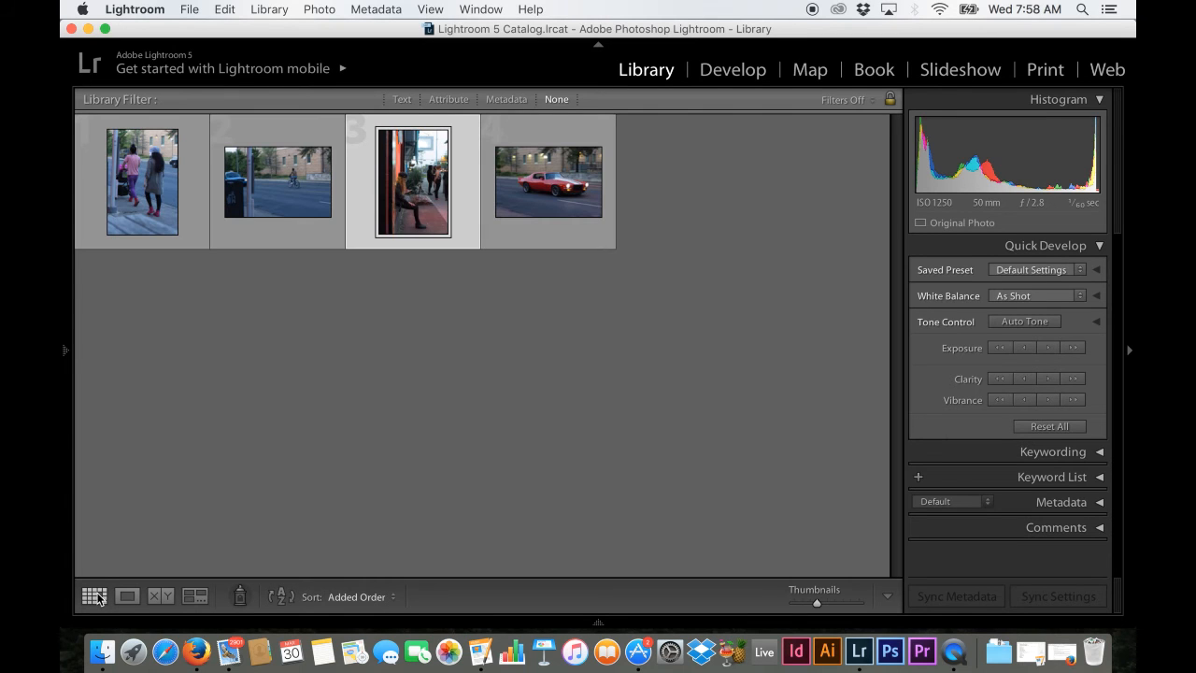
mouse_move(146, 186)
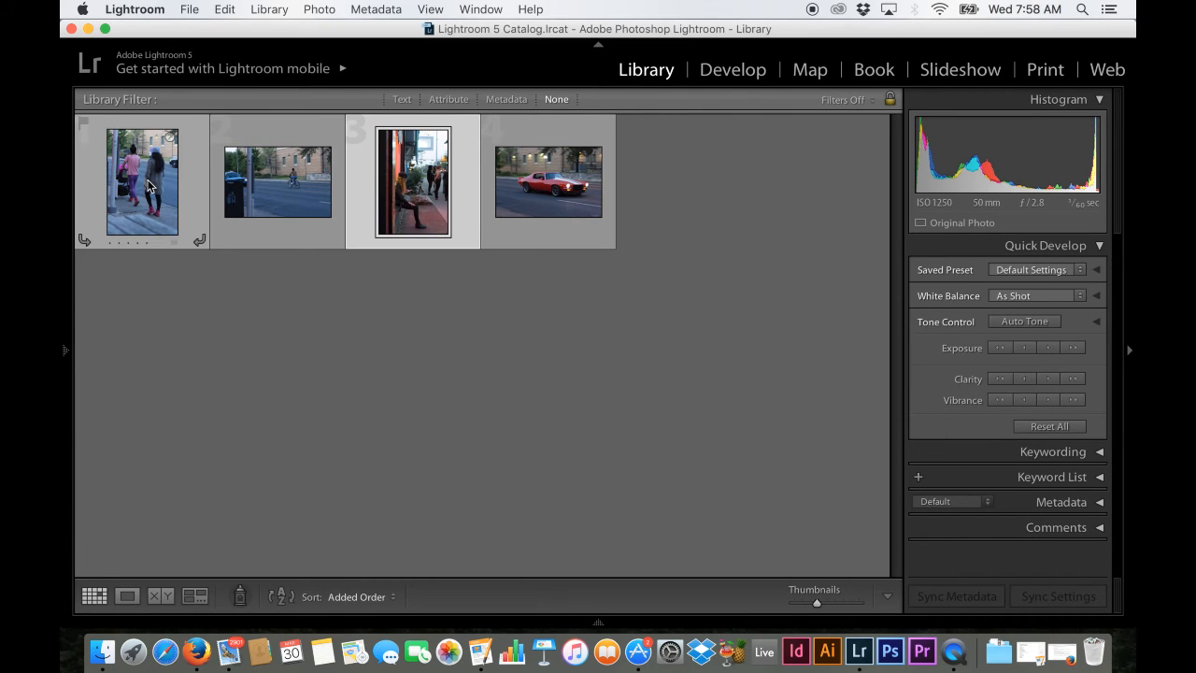
Step: Select the two-women-walking thumbnail instead of the woman-by-the-wall shot
click(142, 182)
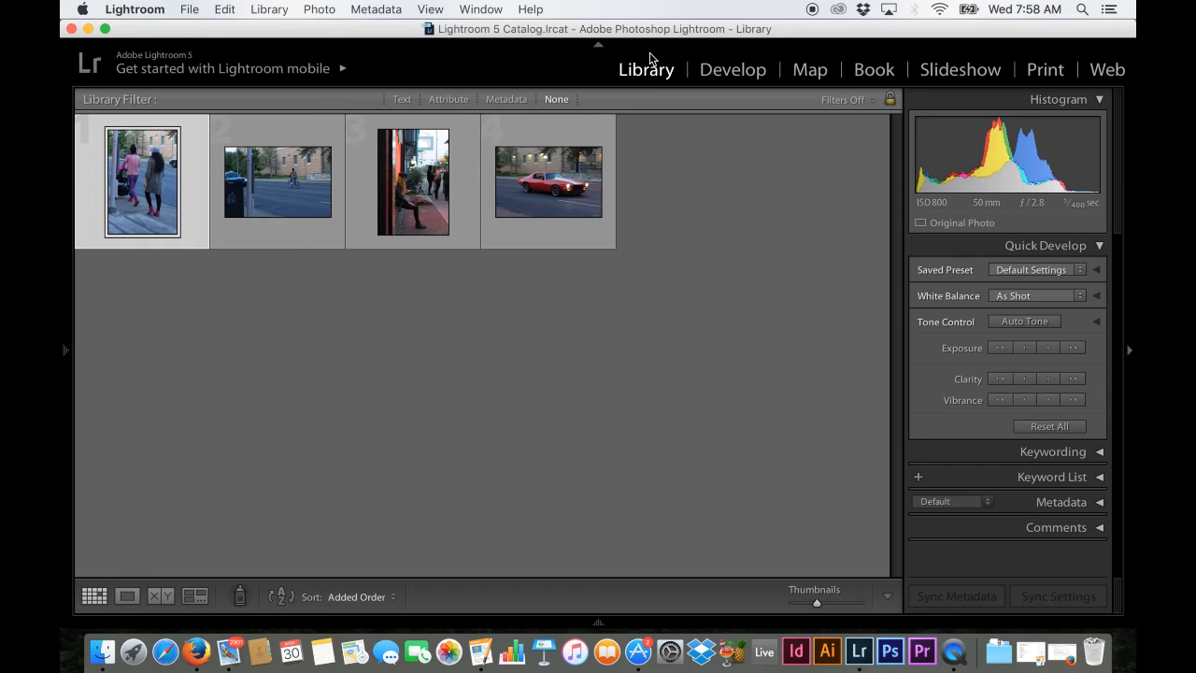
mouse_move(775, 119)
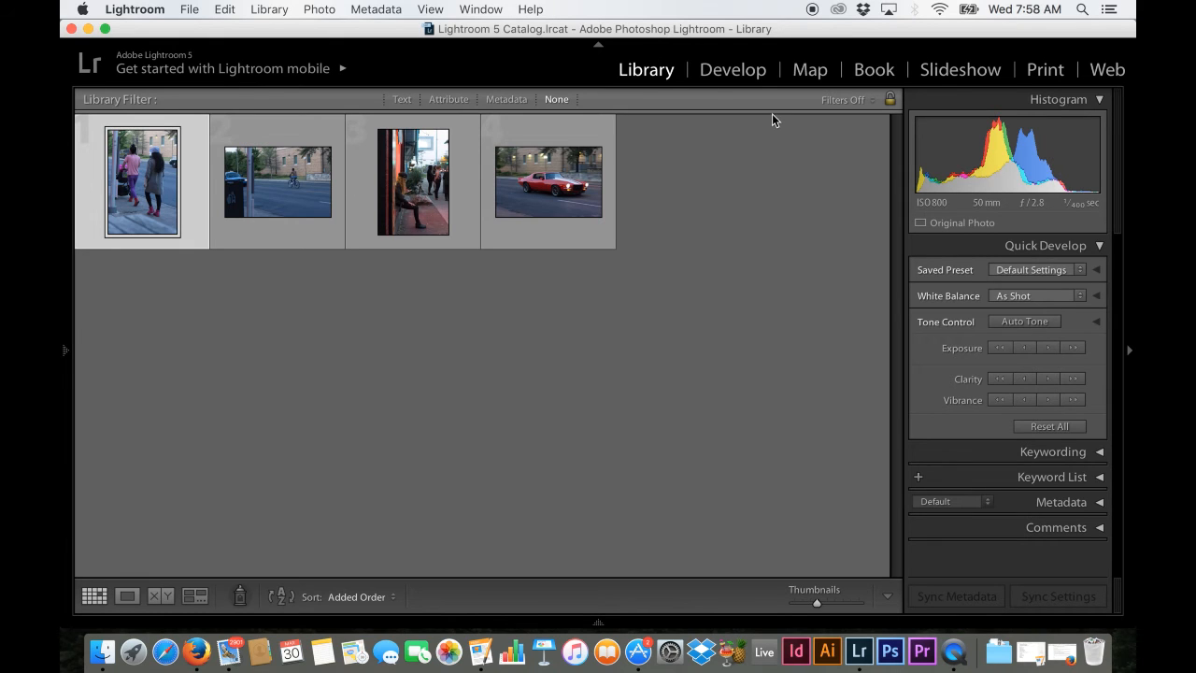
mouse_move(753, 123)
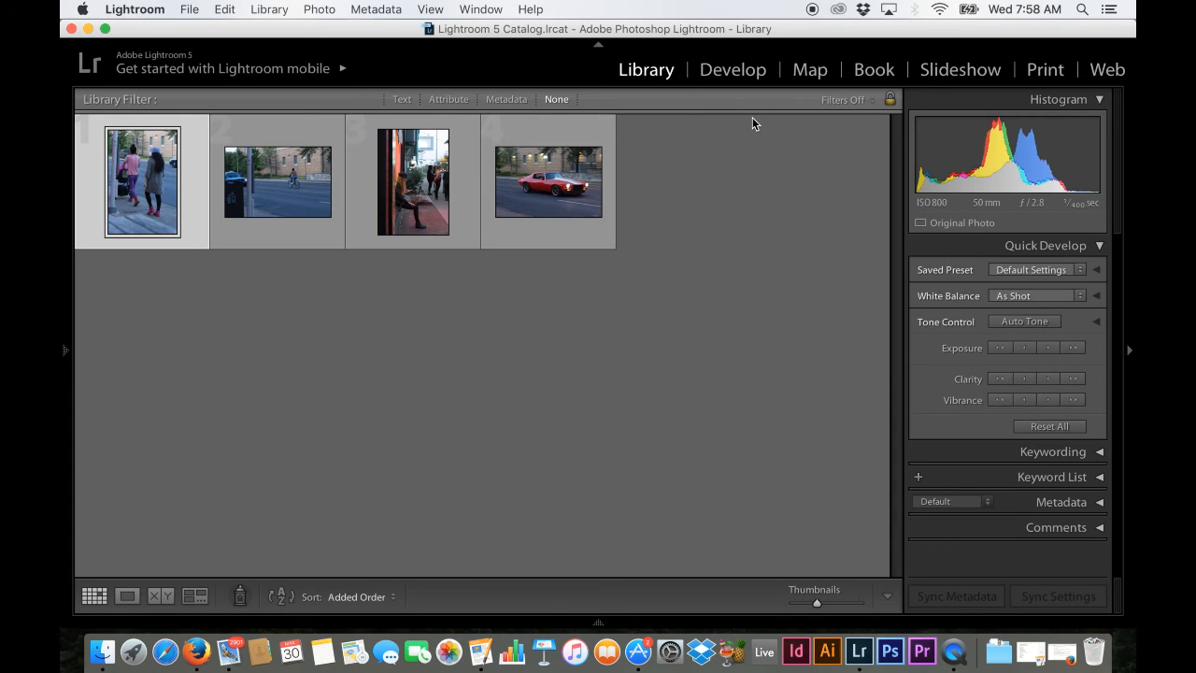
mouse_move(636, 175)
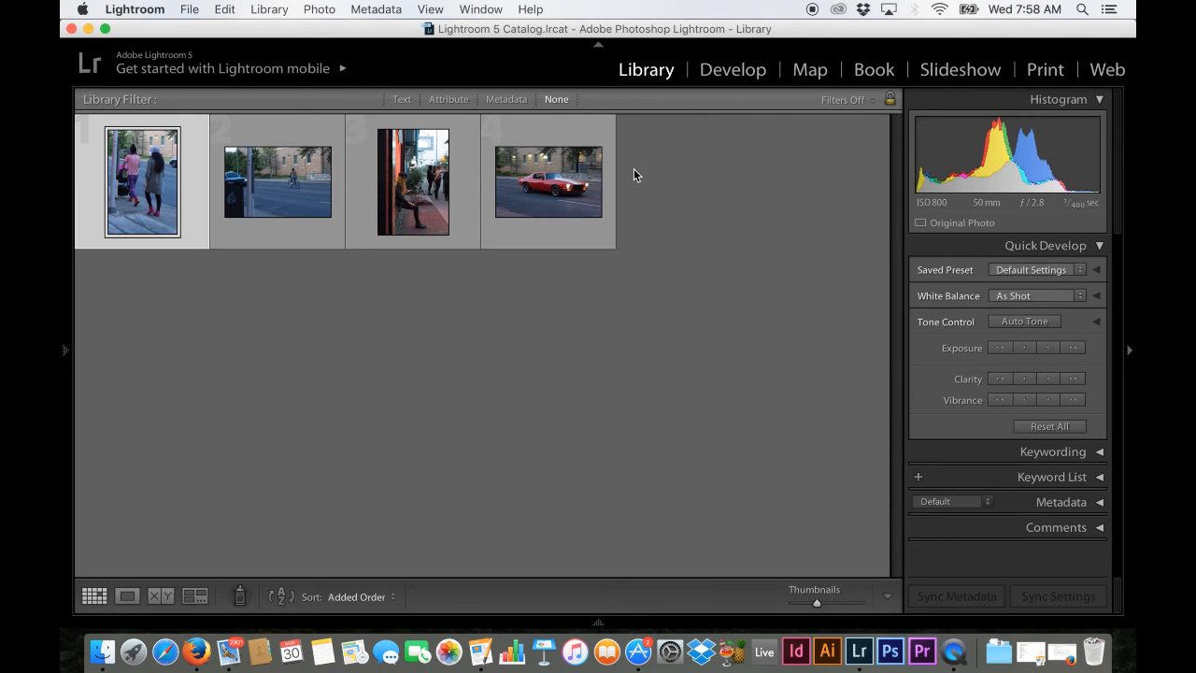
mouse_move(718, 90)
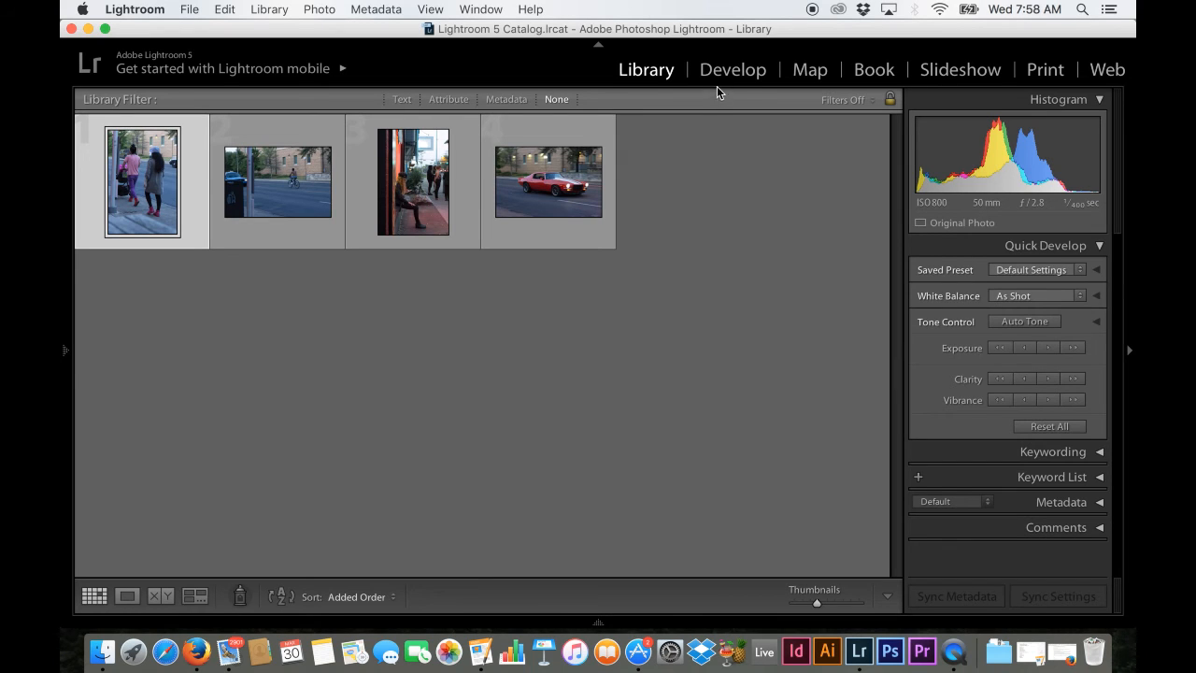
mouse_move(736, 75)
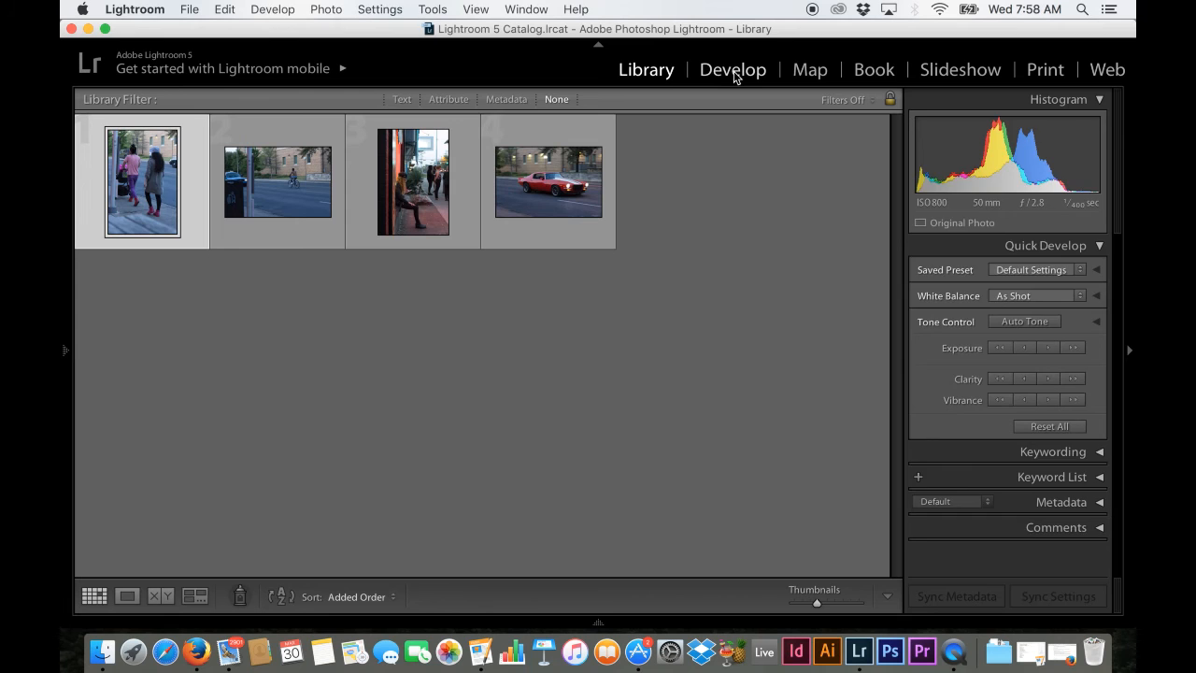
Step: Open the women-walking photo in Develop, cycle Lights Out with L, and inspect the Basic panel
click(733, 70)
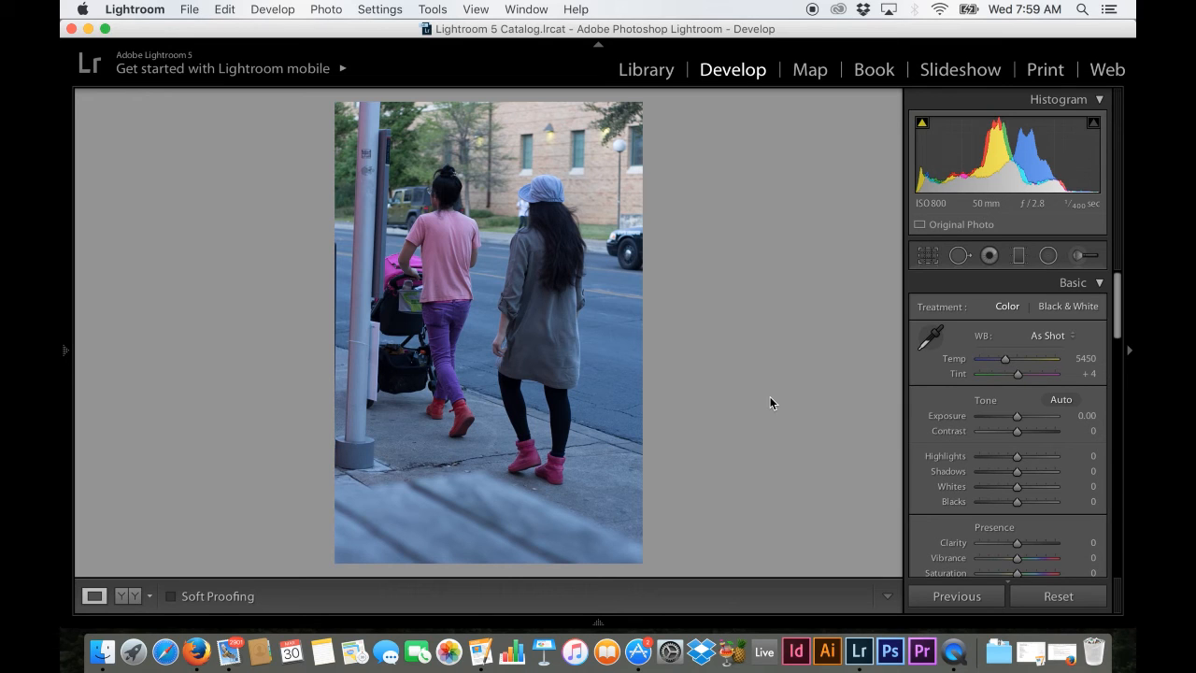
mouse_move(769, 422)
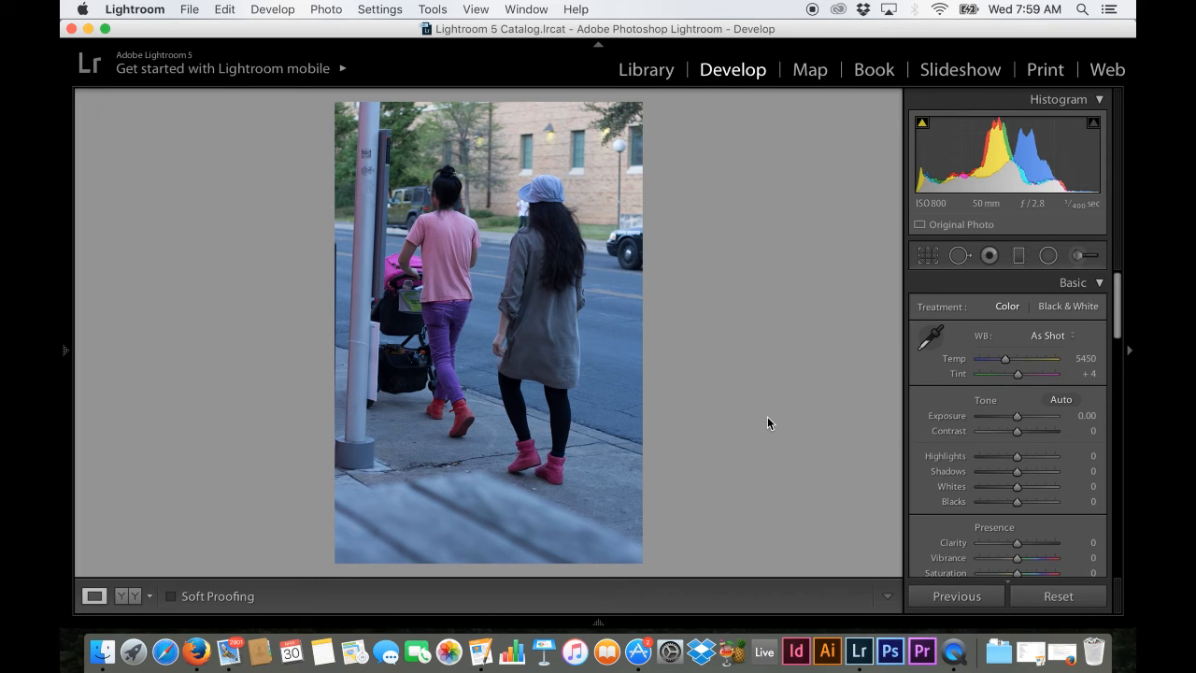
key(l)
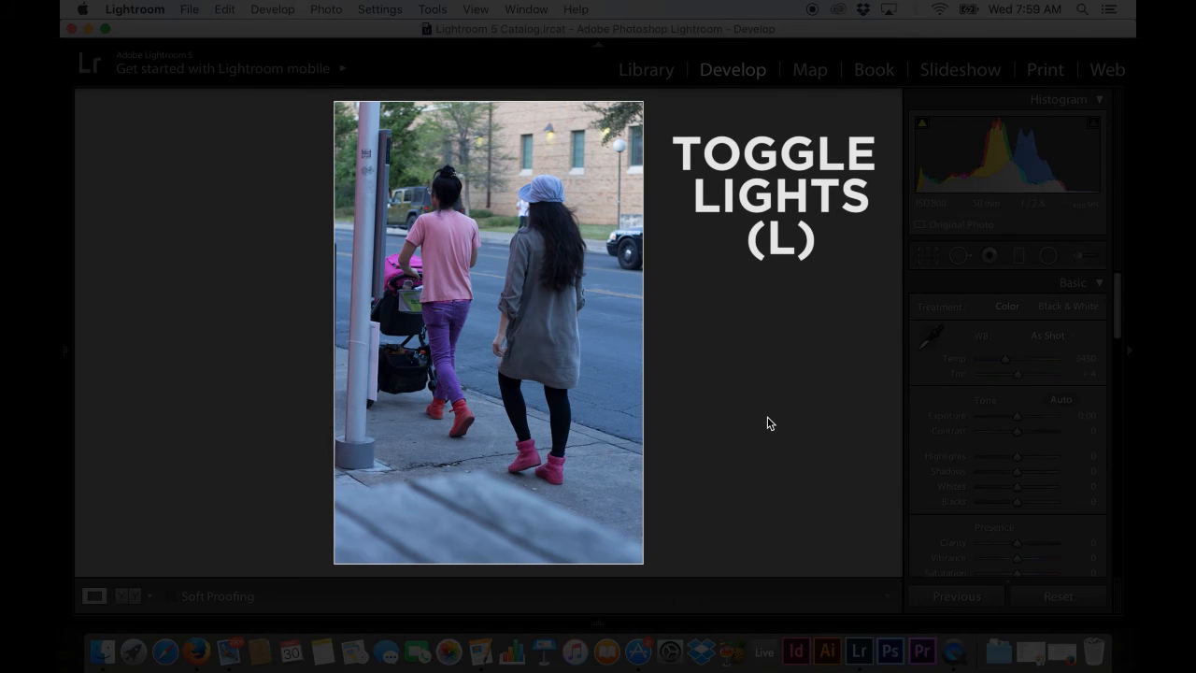
key(l)
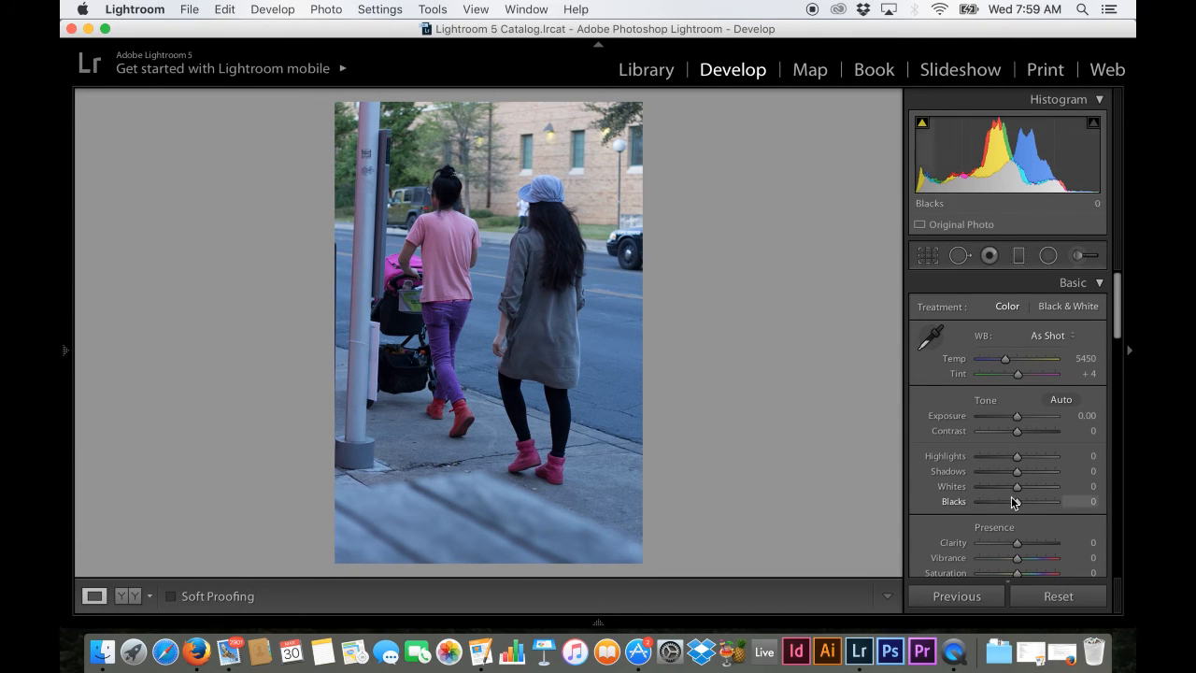
click(66, 350)
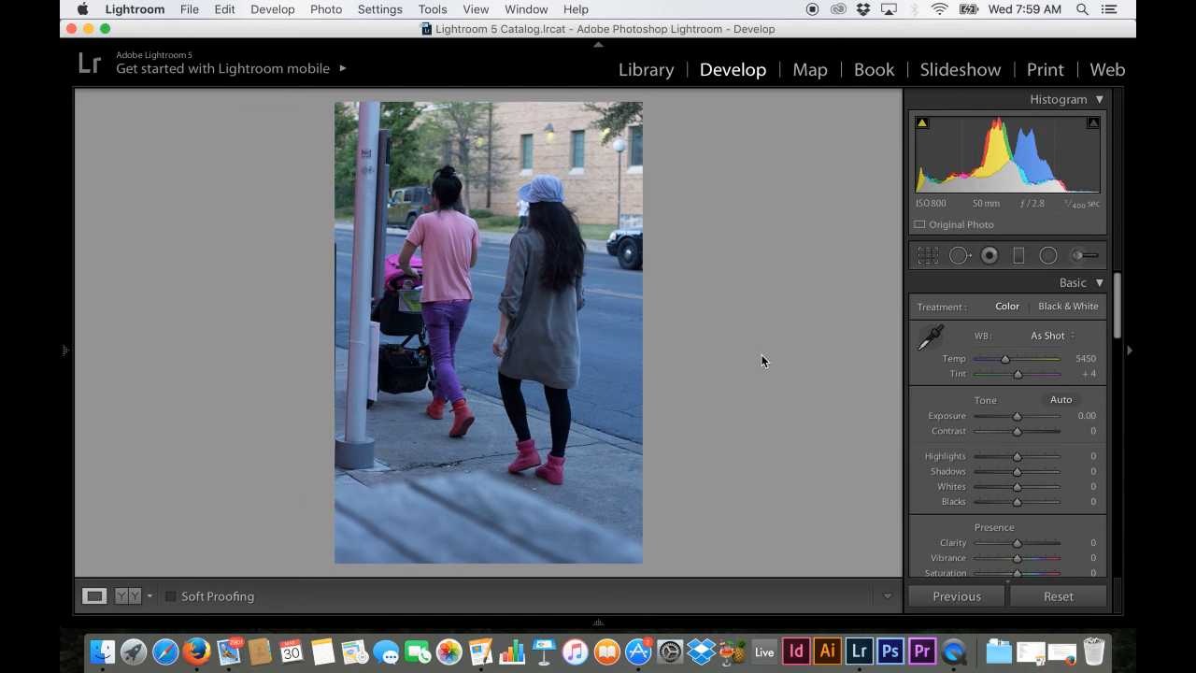
mouse_move(1020, 475)
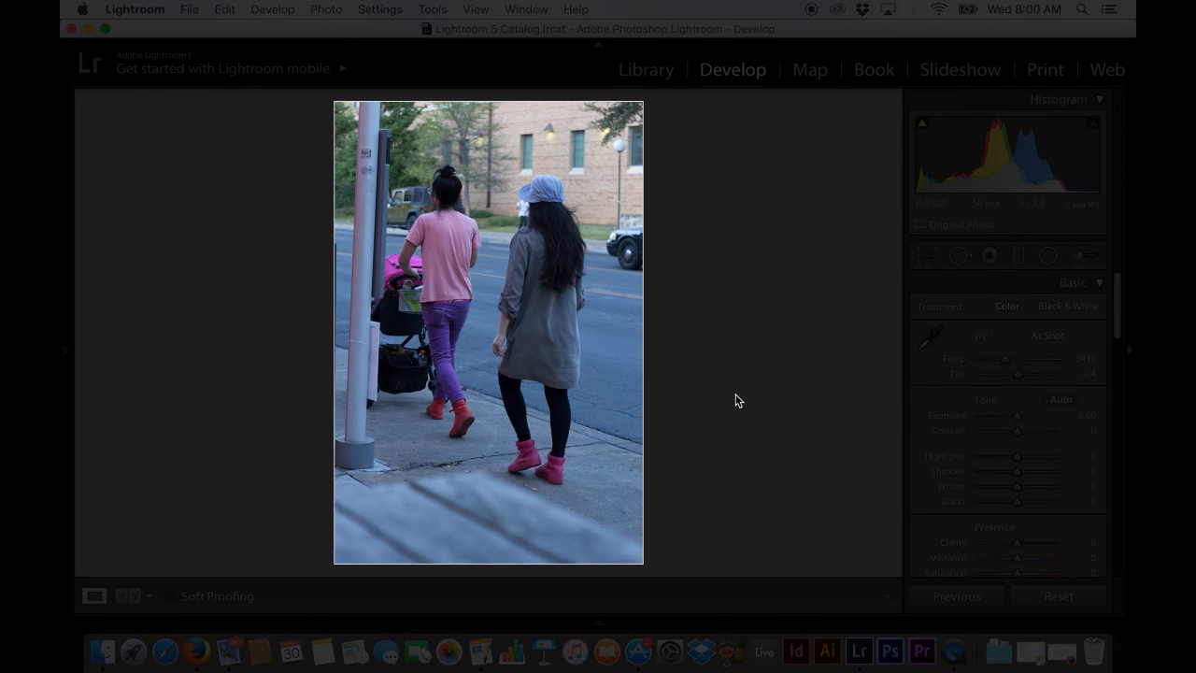
mouse_move(780, 339)
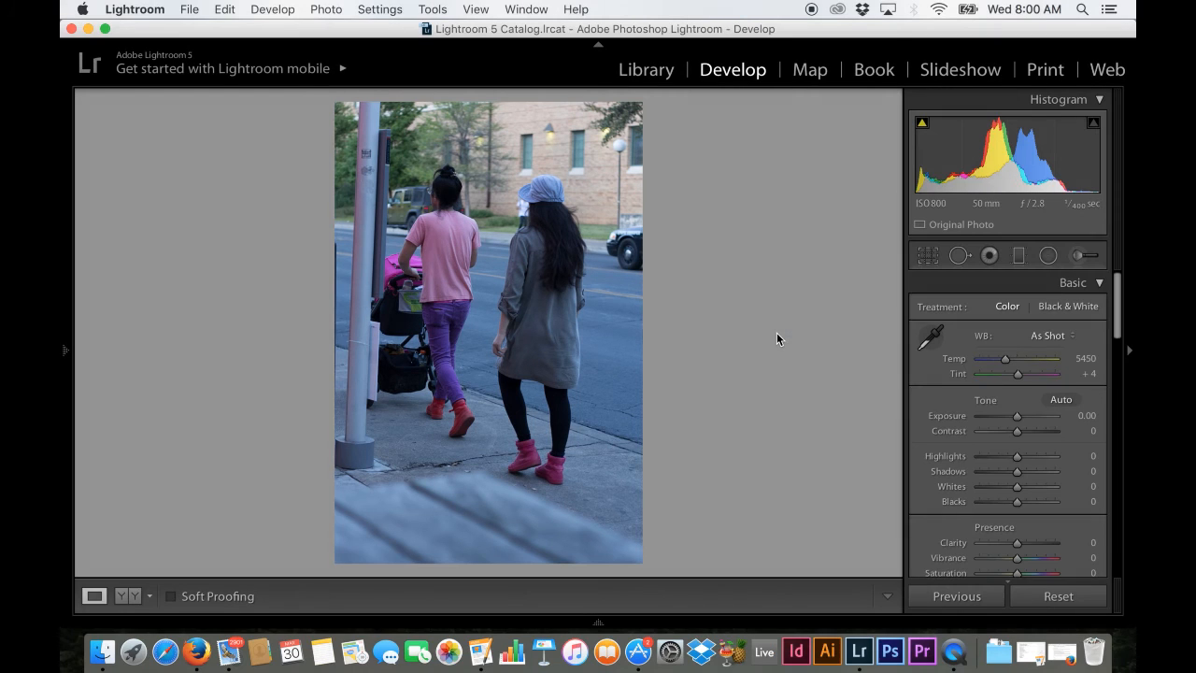
click(65, 350)
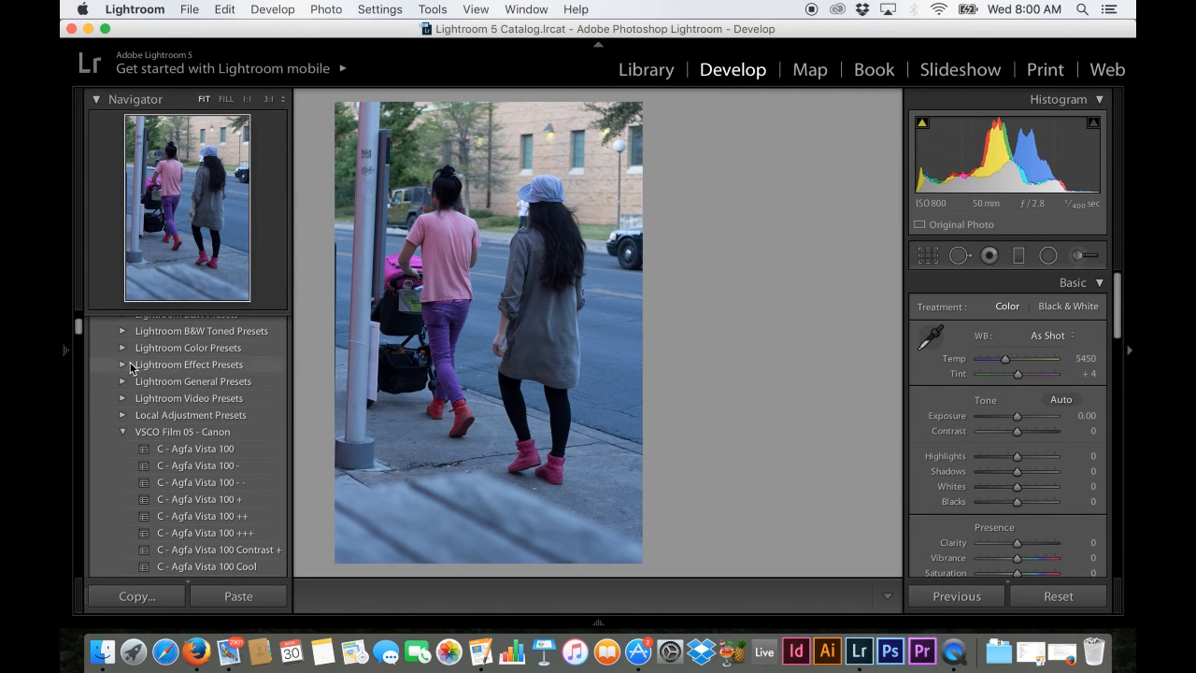
scroll(down, 3)
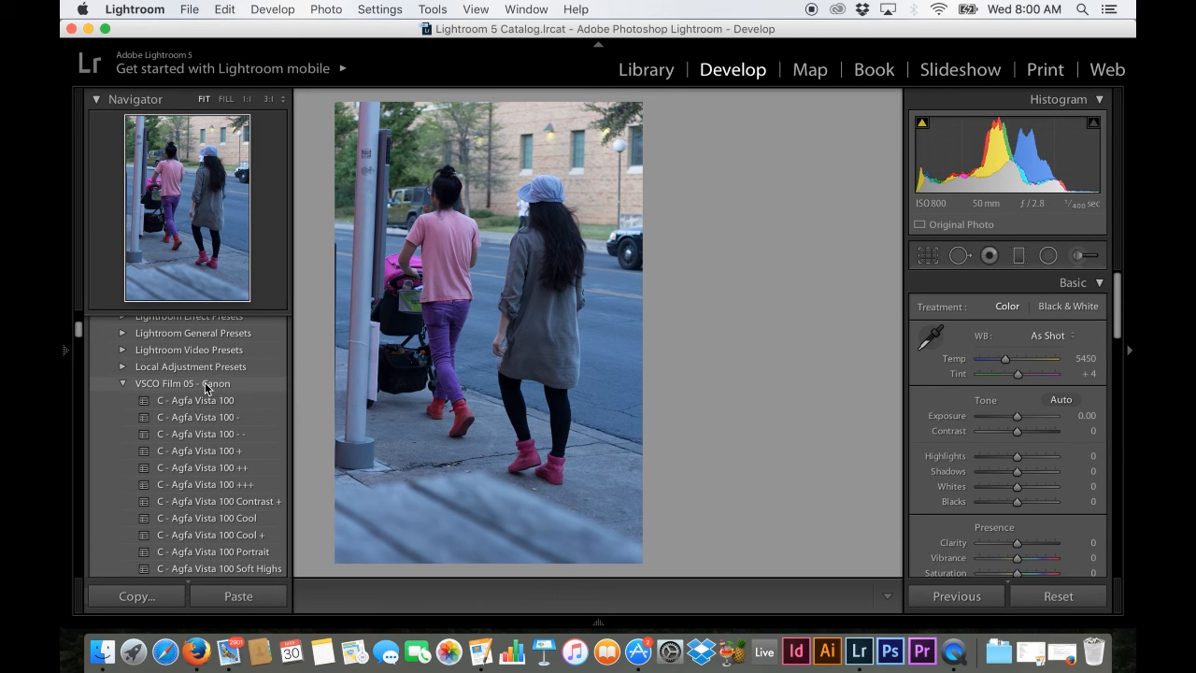
scroll(down, 3)
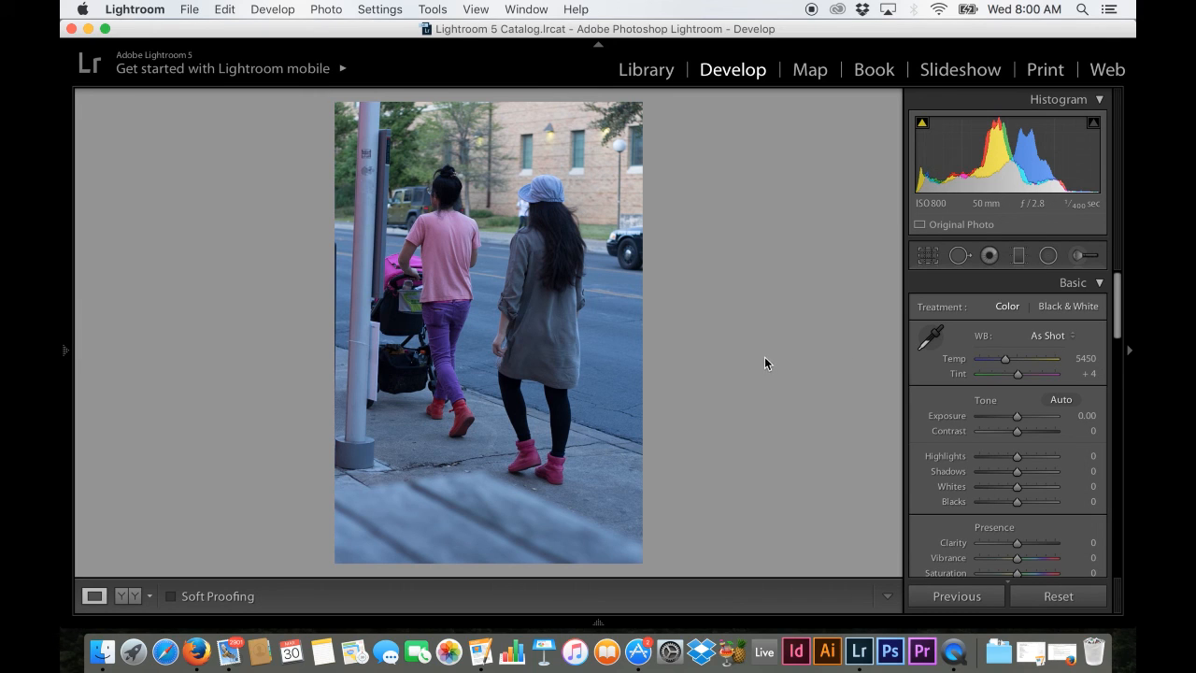
mouse_move(794, 286)
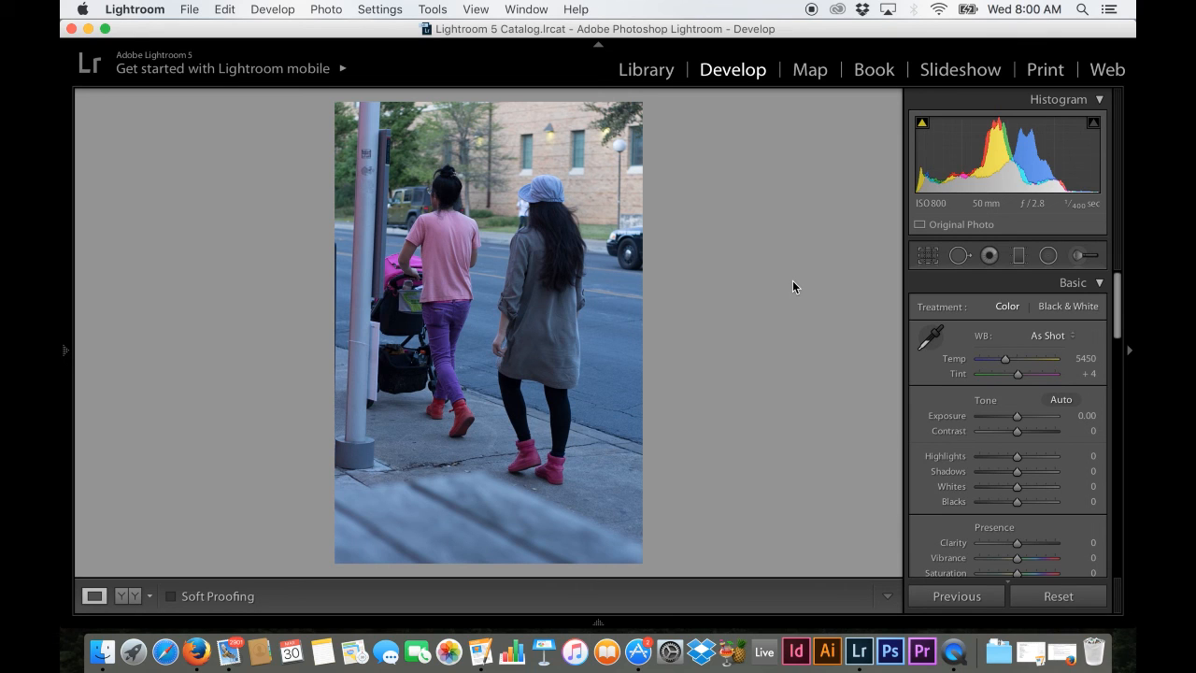
mouse_move(668, 311)
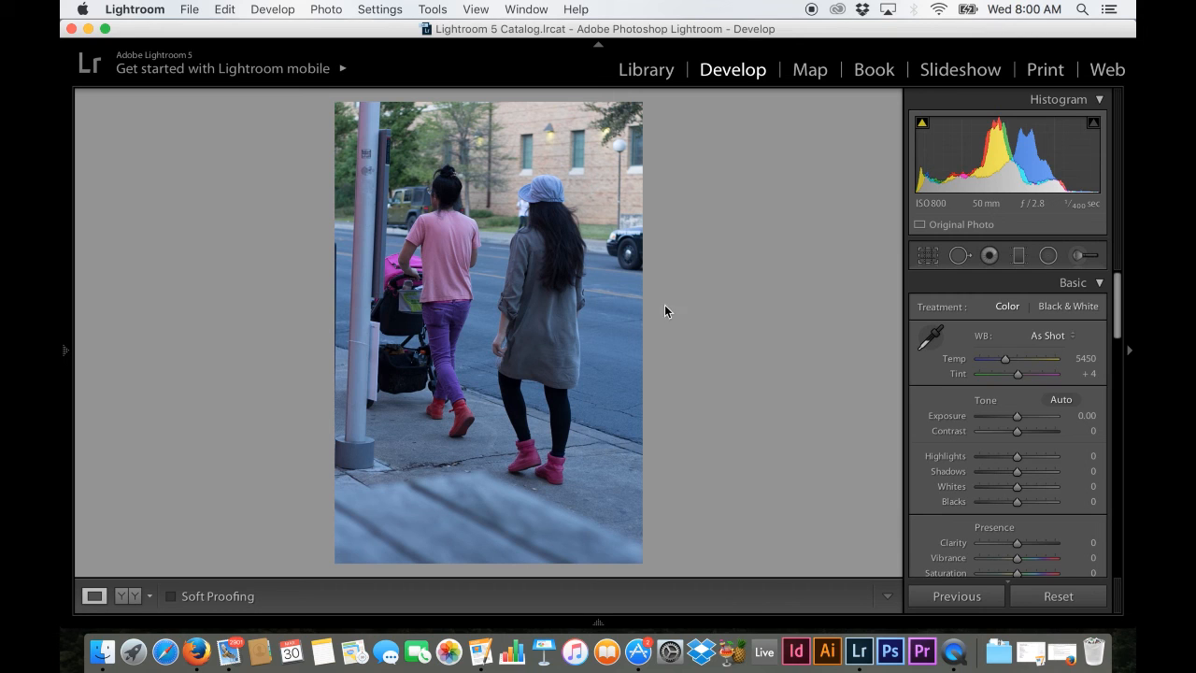
mouse_move(680, 312)
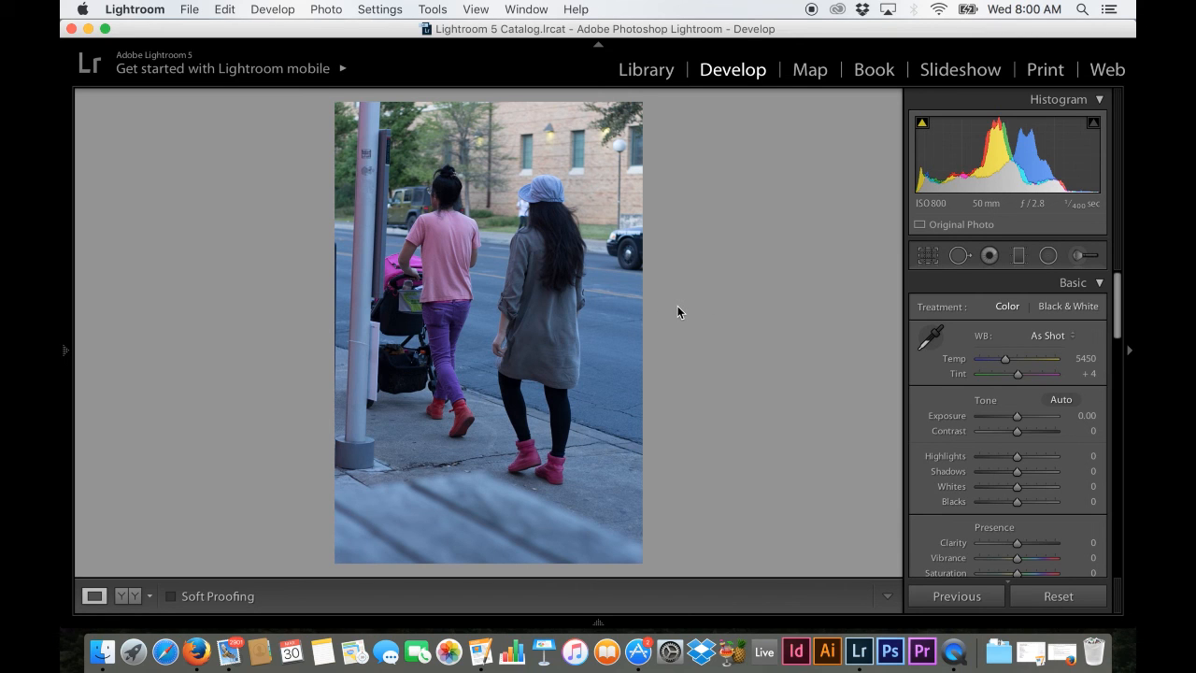
mouse_move(755, 157)
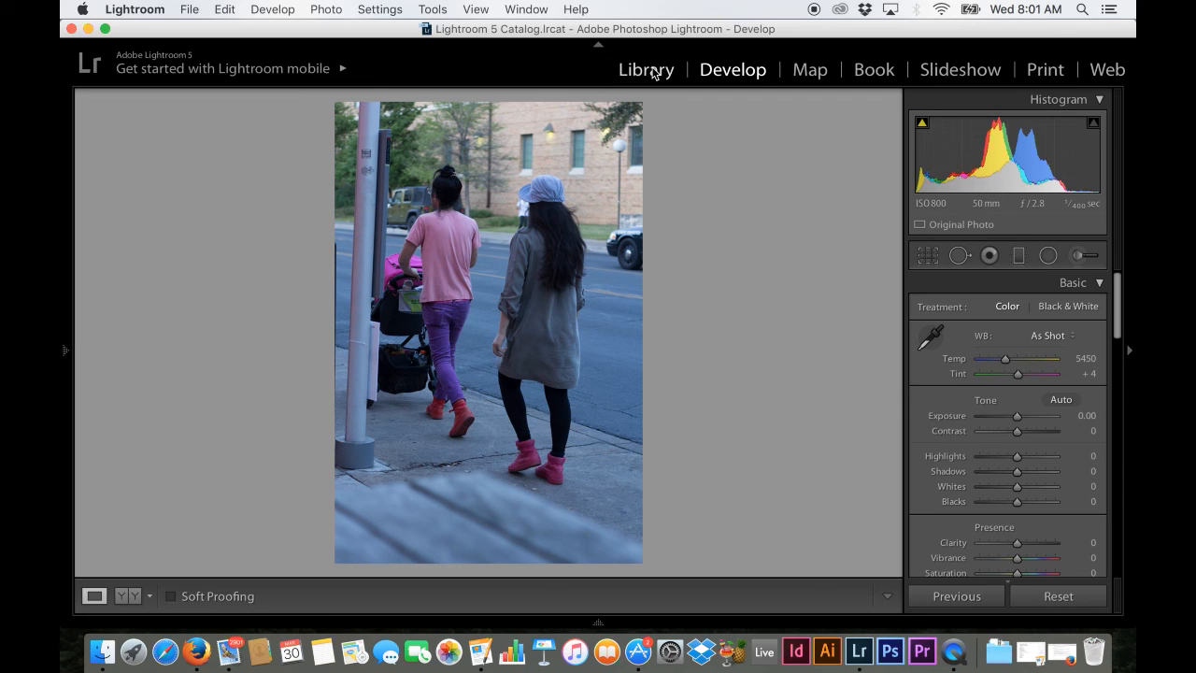
mouse_move(814, 11)
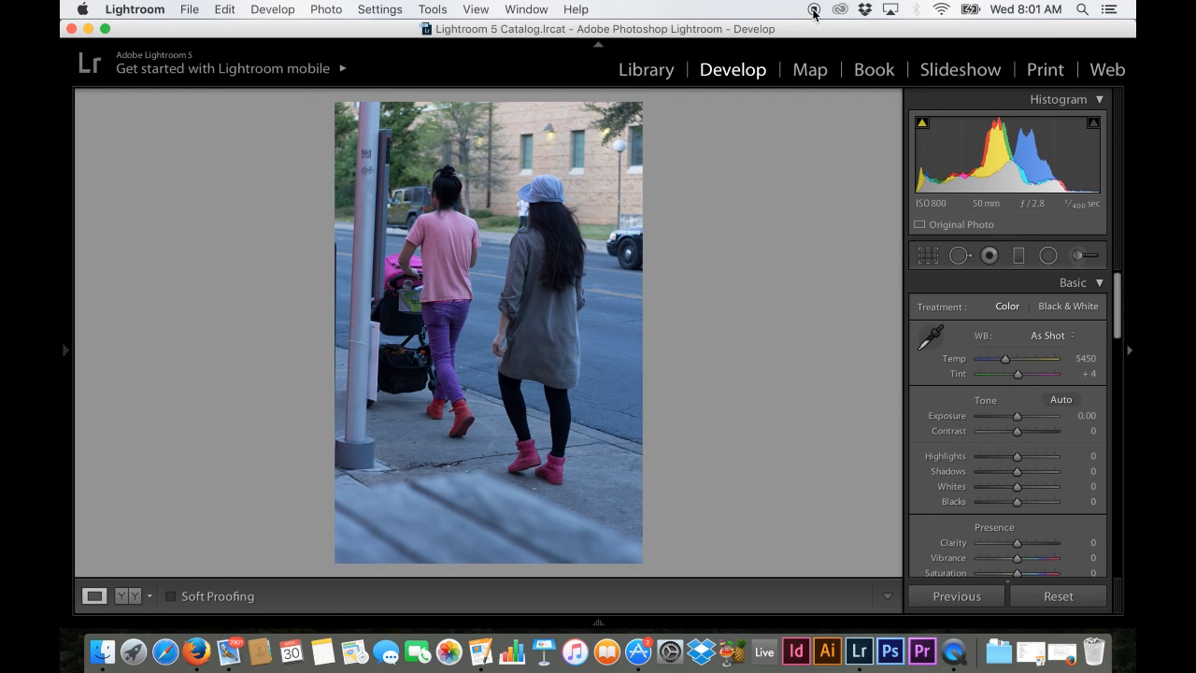